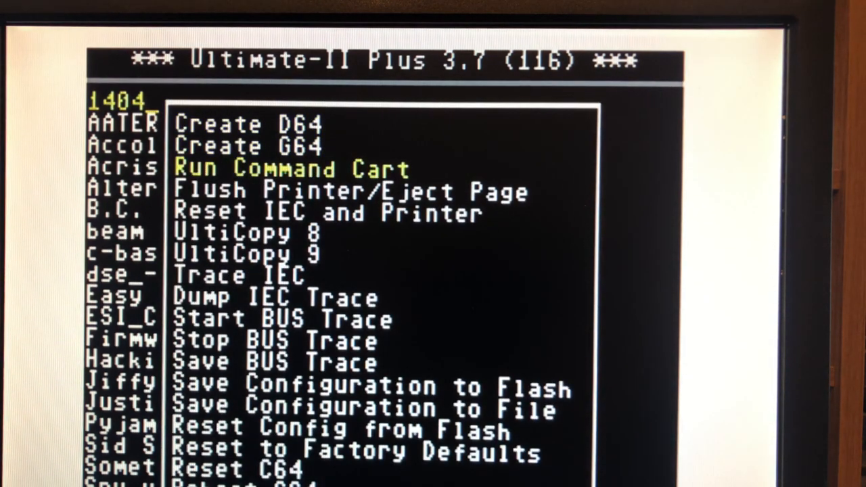
Start a Create D64 copy of the floppy and name the image 'floppy 3v'
{"action": "key", "text": "Down"}
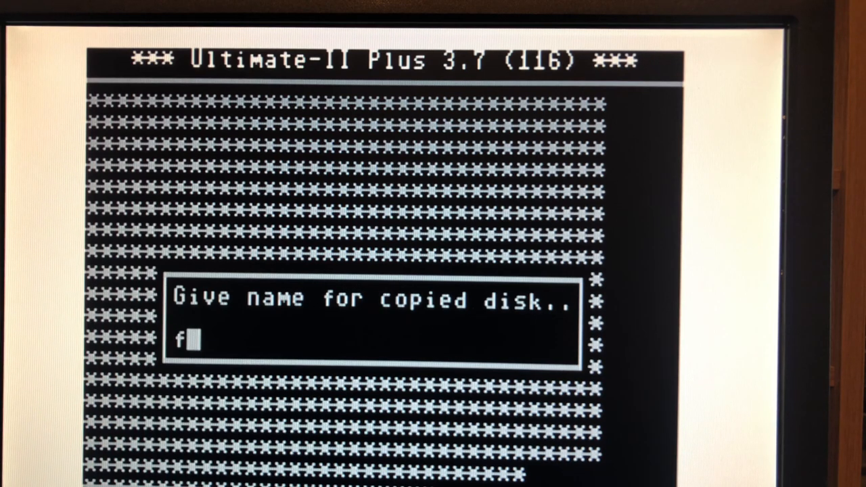
{"action": "type", "text": "loppy"}
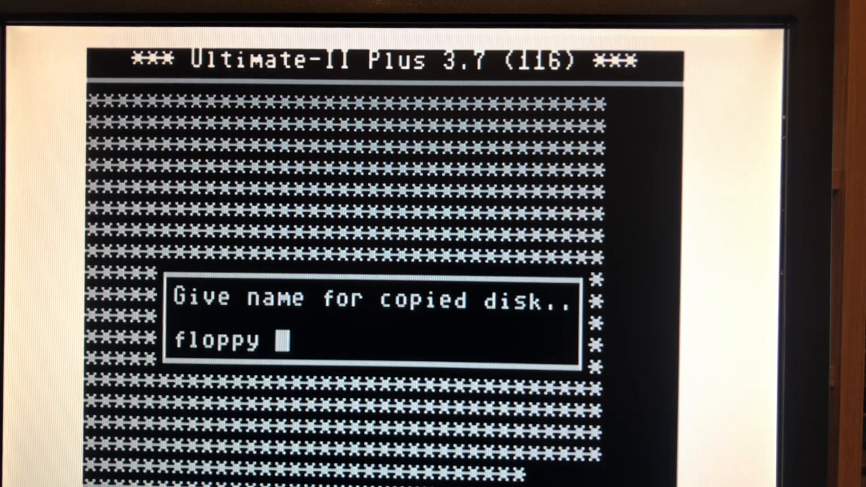
{"action": "type", "text": "3v"}
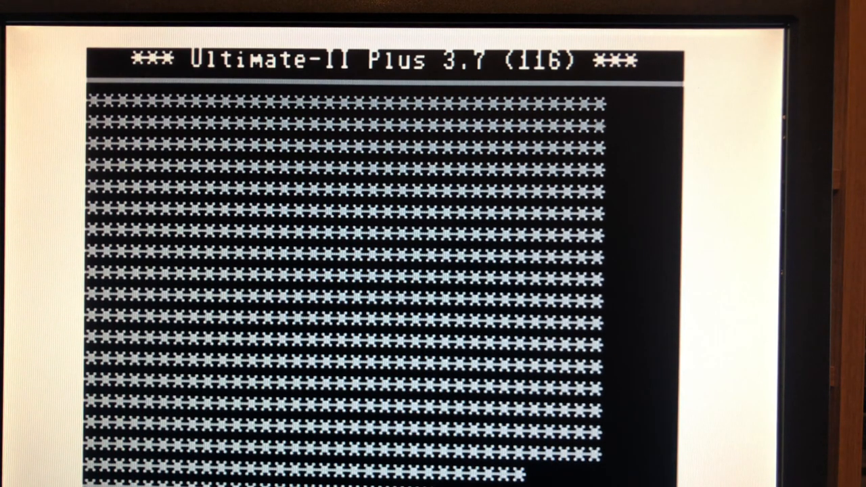
Clear the mistyped 'games' name, enter 'floppy 4', and answer No to copying another disk
{"action": "type", "text": "games"}
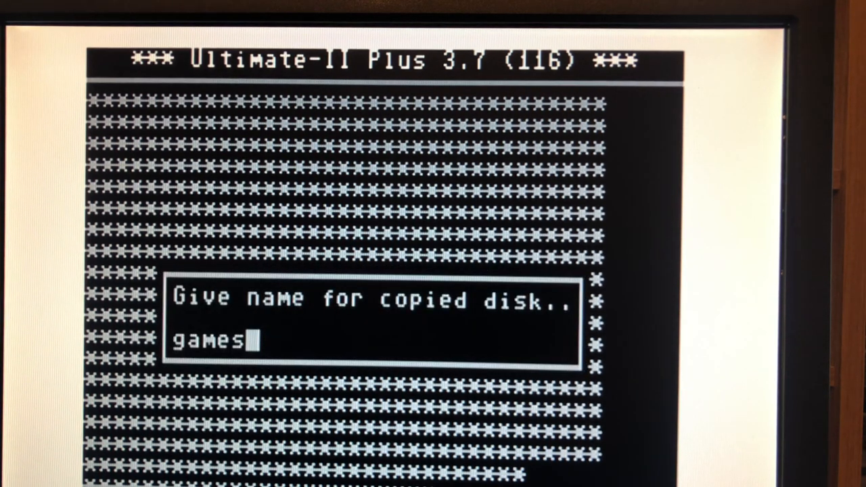
{"action": "key", "text": "BackSpace"}
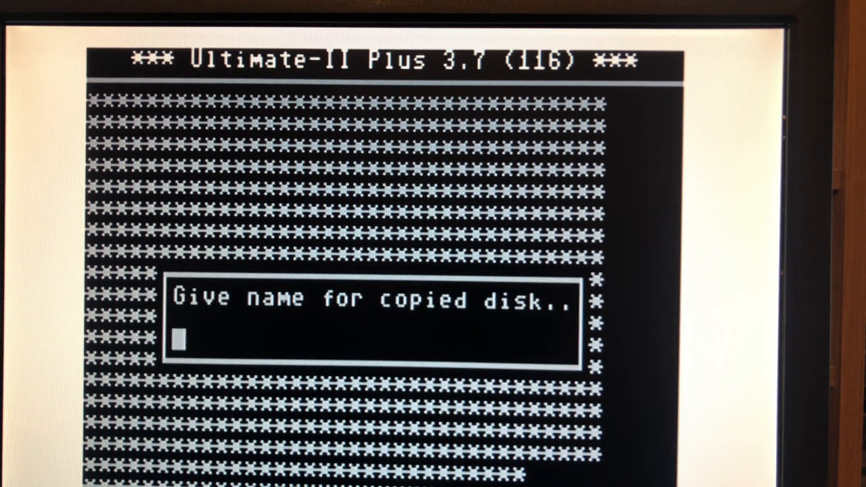
{"action": "type", "text": "floppy 4"}
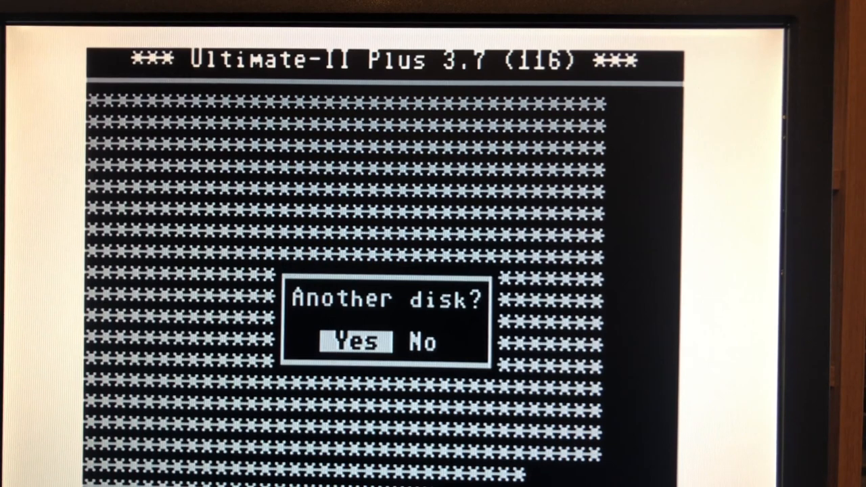
{"action": "key", "text": "Right"}
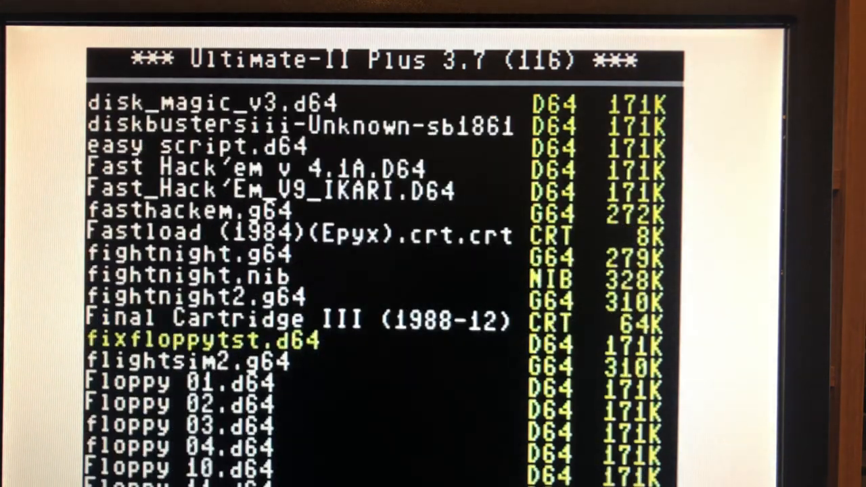
Scroll the file list down to the floppy 3h and 3j images
{"action": "scroll", "scroll_direction": "down", "scroll_amount": 3}
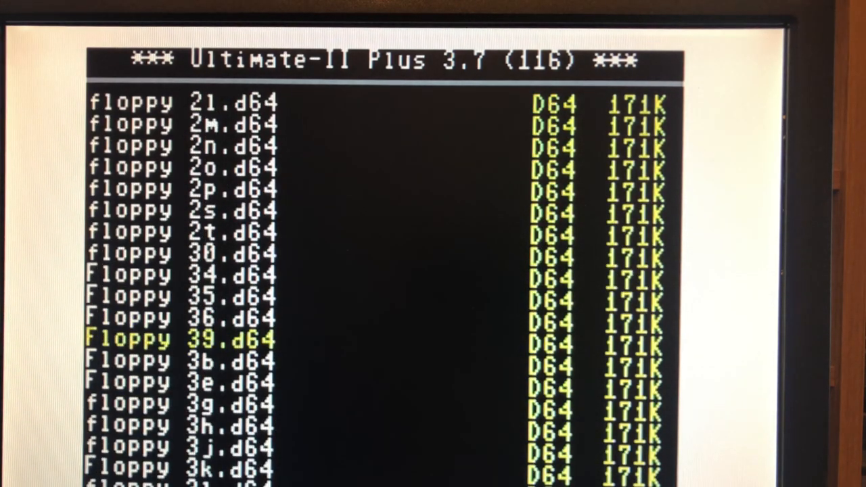
{"action": "scroll", "scroll_direction": "down", "scroll_amount": 3}
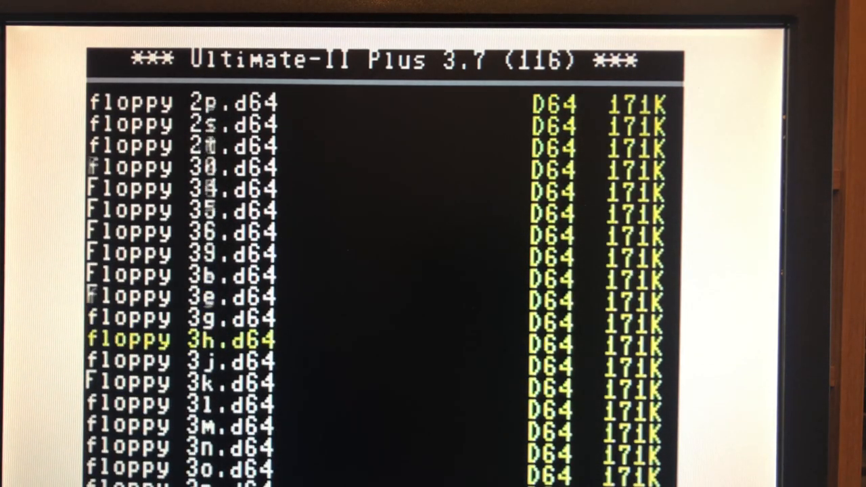
{"action": "scroll", "scroll_direction": "down", "scroll_amount": 3}
{"action": "type", "text": "L┌"}
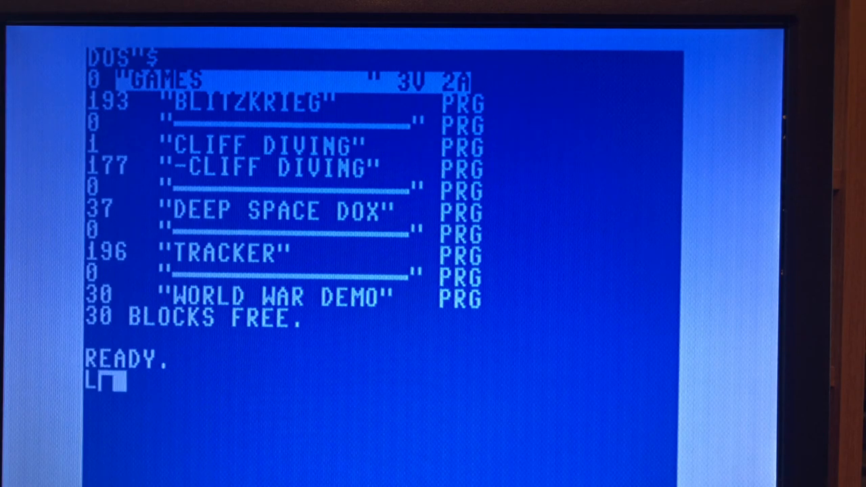
Enter LOAD"$",9 and LIST to show the 3V GAMES disk directory from drive 9
{"action": "type", "text": "\"$\","}
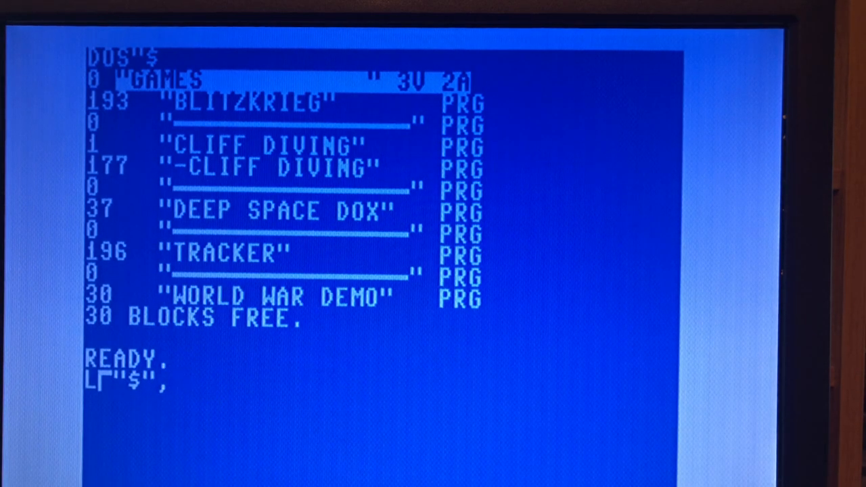
{"action": "type", "text": ",9"}
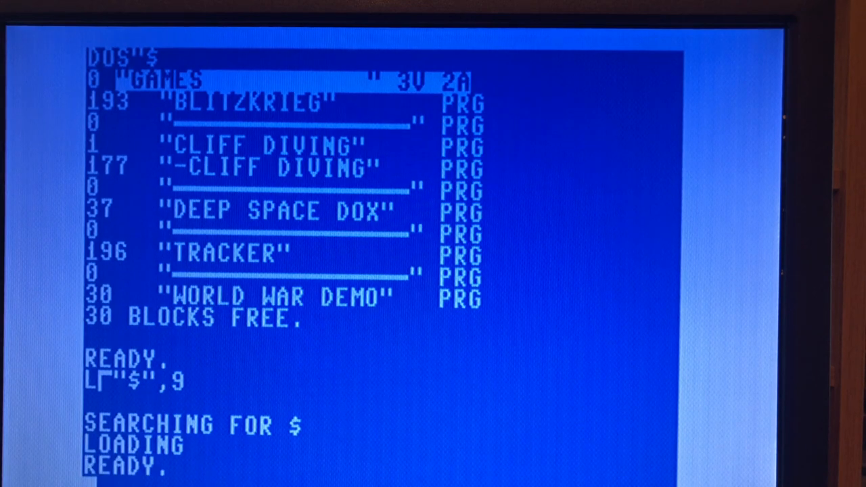
{"action": "type", "text": "LIST"}
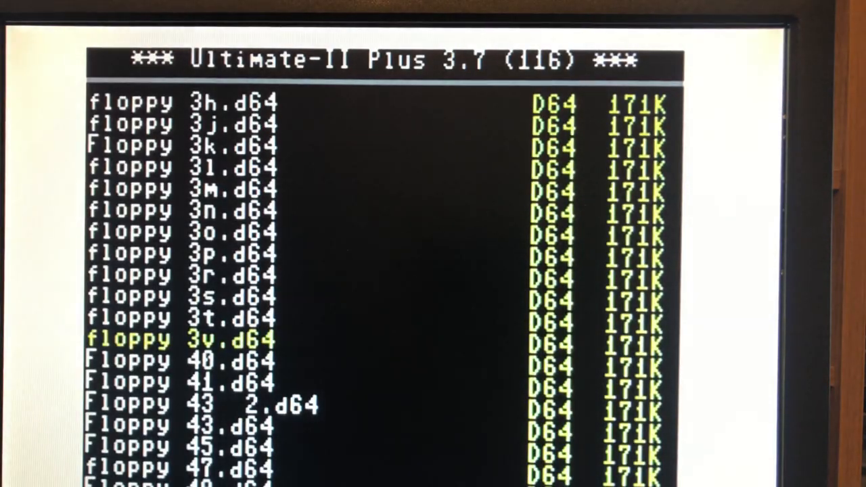
Select the next image, then LOAD"$",9 and LIST the 4V GAMES directory with 17 blocks free
{"action": "scroll", "scroll_direction": "down", "scroll_amount": 3}
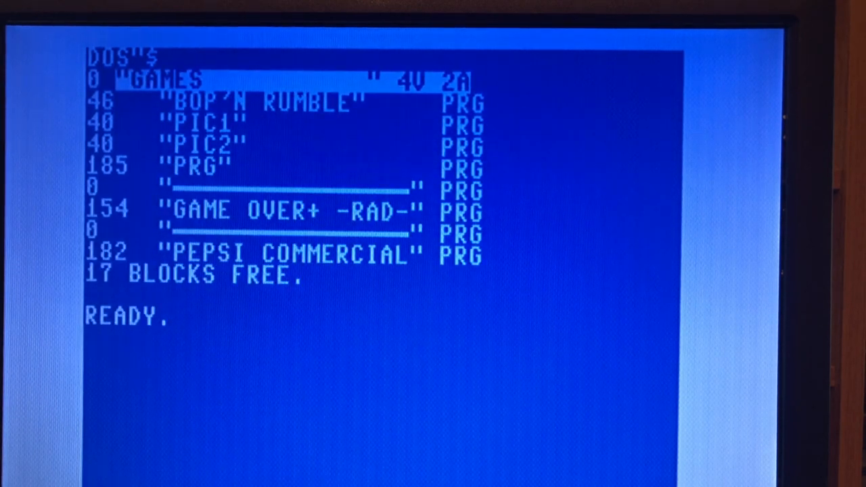
{"action": "type", "text": "L┌\""}
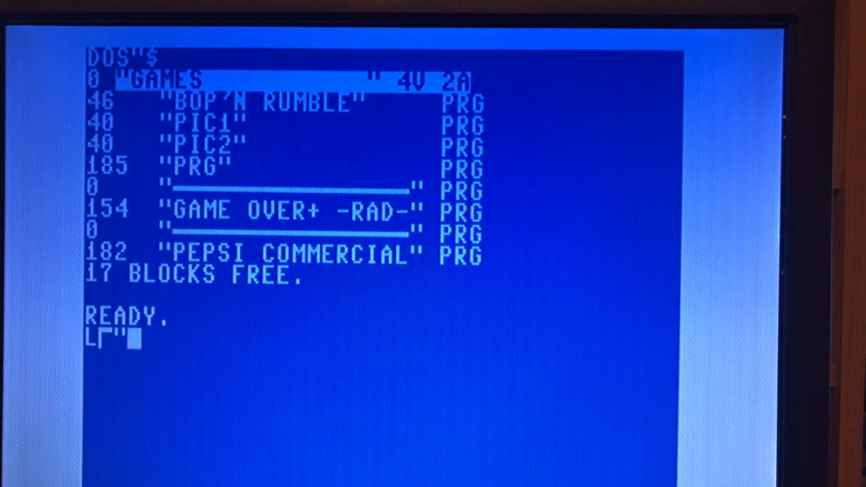
{"action": "type", "text": "$\",9"}
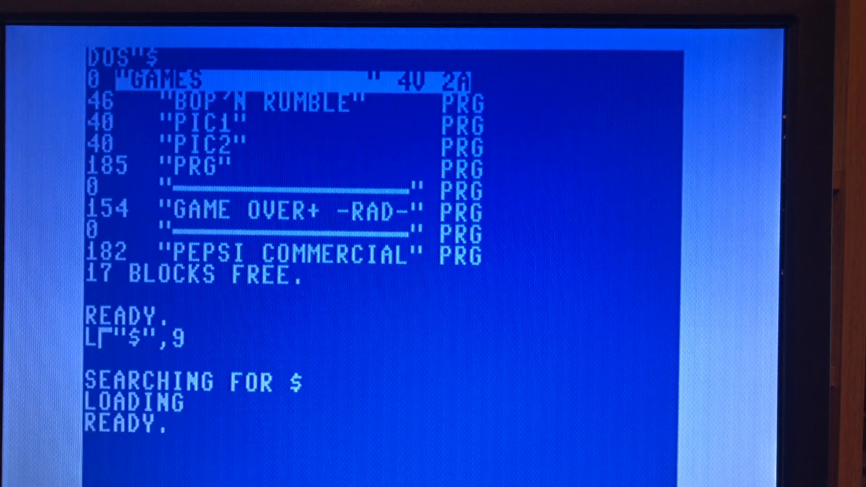
{"action": "type", "text": "LIST"}
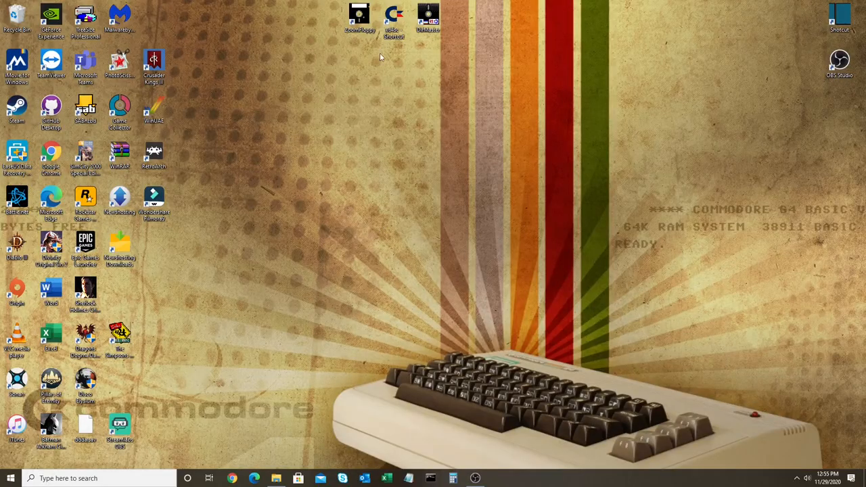
Launch GUI4CBM4WIN from the desktop and read the attached floppy's directory
{"action": "left_click", "coordinate": [361, 16]}
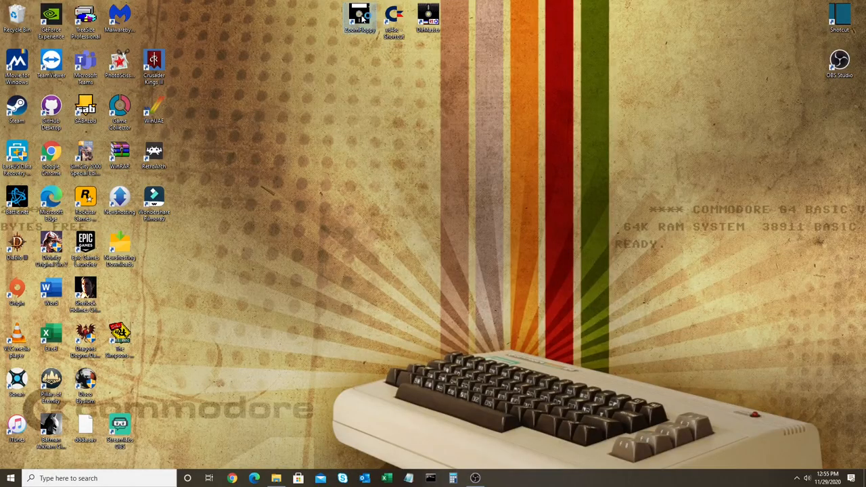
{"action": "double_click", "coordinate": [360, 17]}
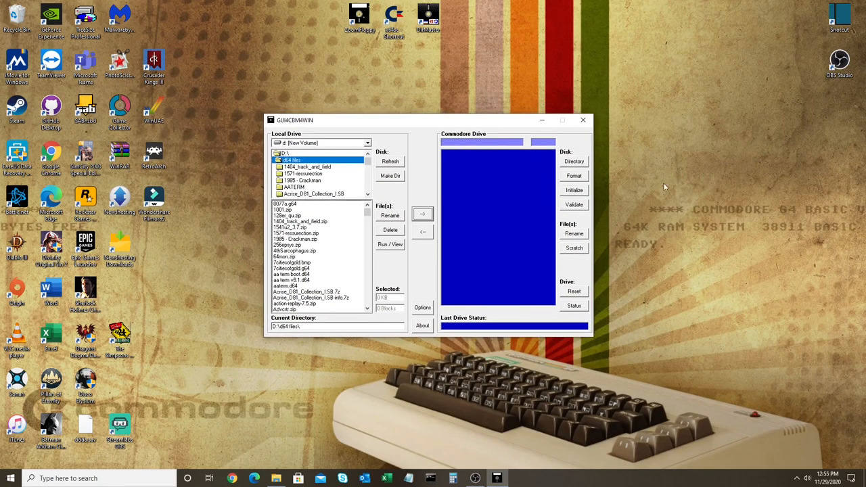
{"action": "left_click", "coordinate": [574, 161]}
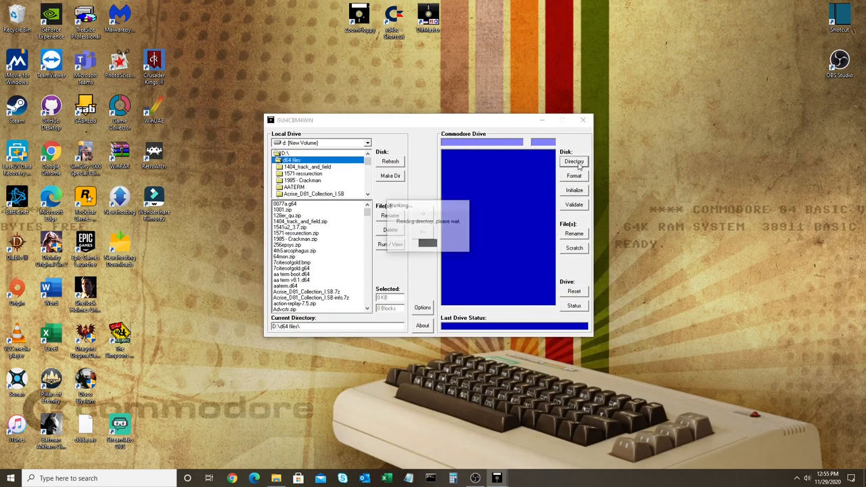
{"action": "left_click", "coordinate": [574, 162]}
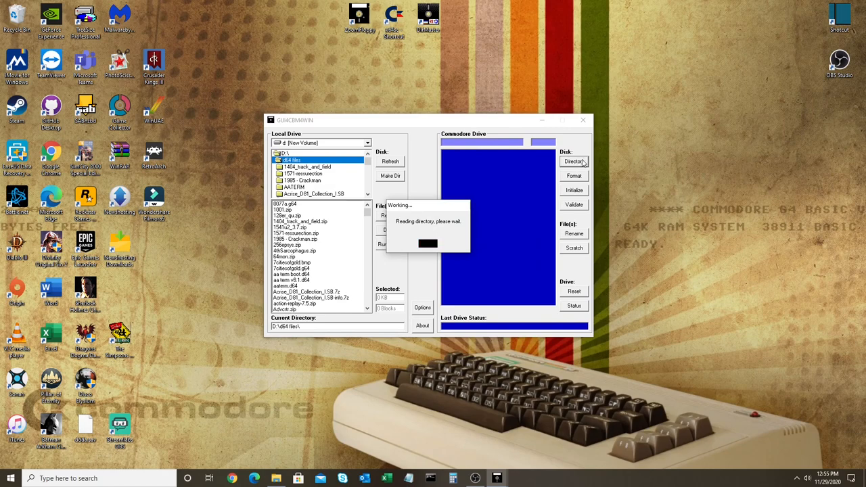
{"action": "left_click", "coordinate": [574, 161]}
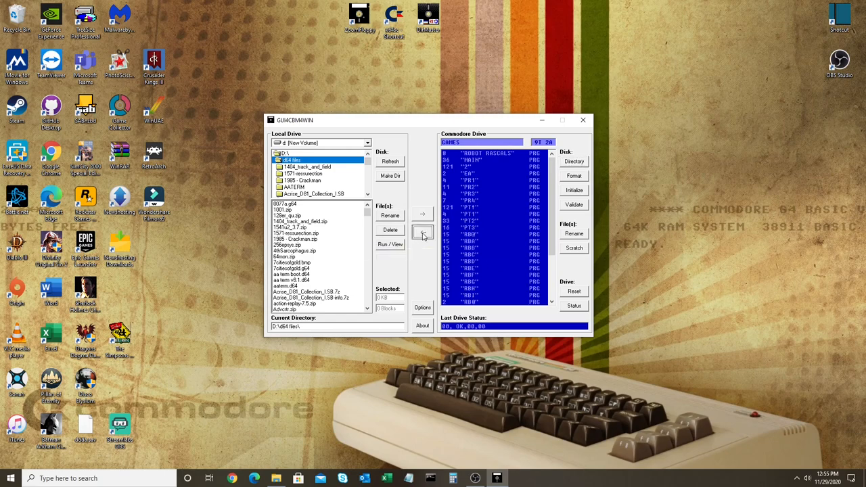
Make a D64 image of the whole floppy under a new 'flopp…' filename
{"action": "left_click", "coordinate": [423, 233]}
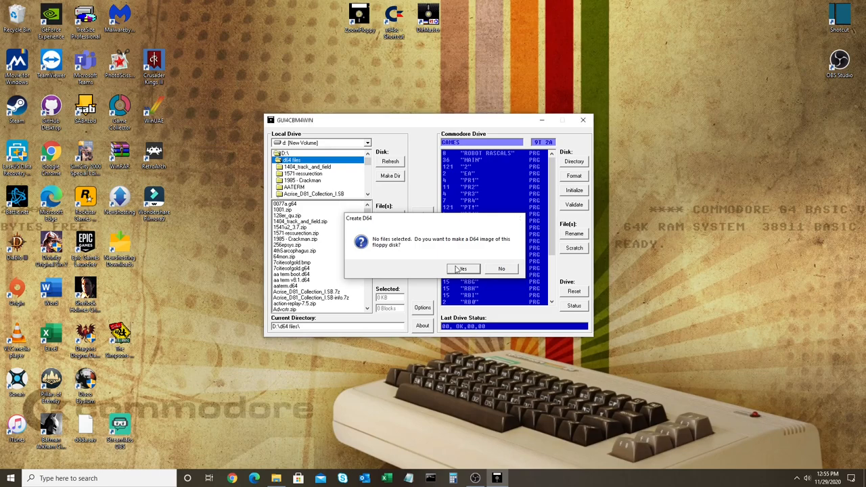
{"action": "left_click", "coordinate": [463, 268]}
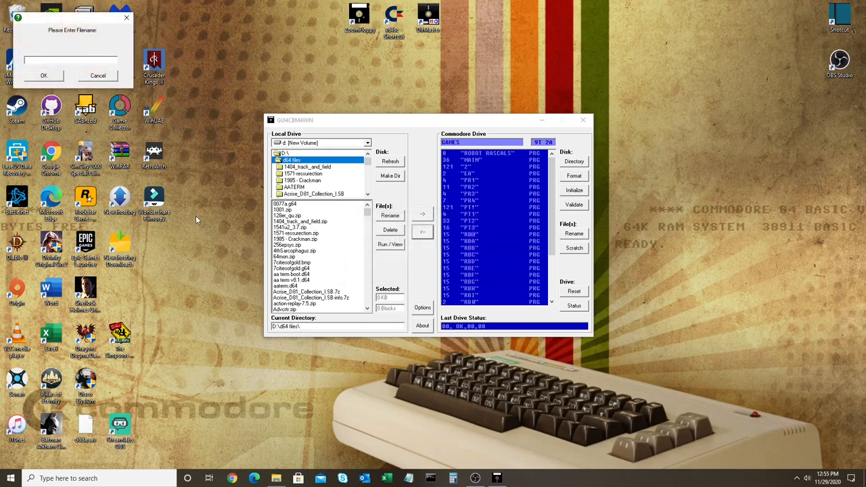
{"action": "type", "text": "floppy 9t.d64"}
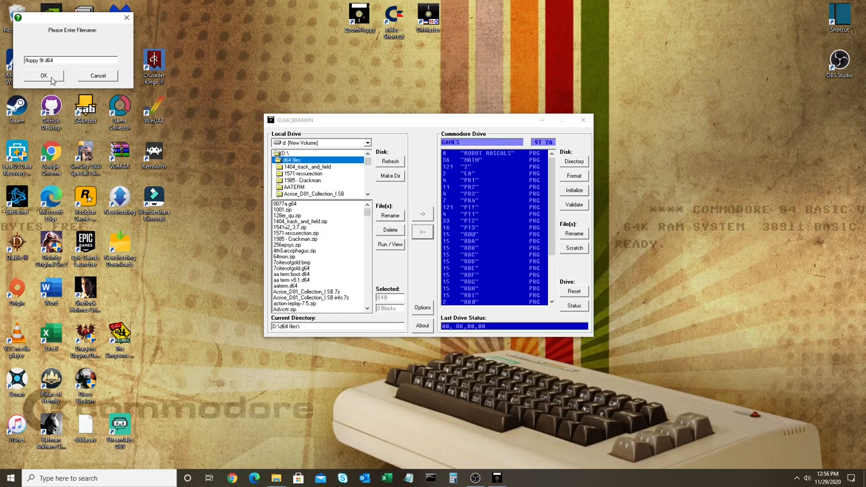
{"action": "left_click", "coordinate": [44, 75]}
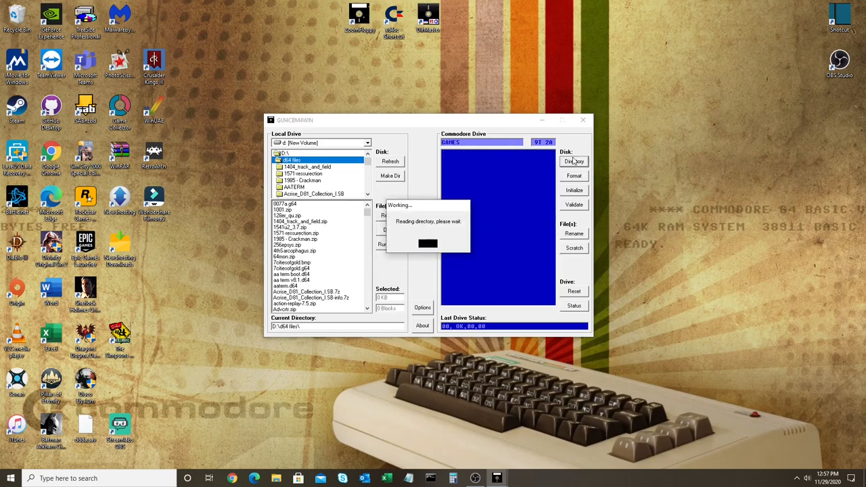
Image the whole floppy to D64 and save it as floppy 1u.d64
{"action": "left_click", "coordinate": [574, 161]}
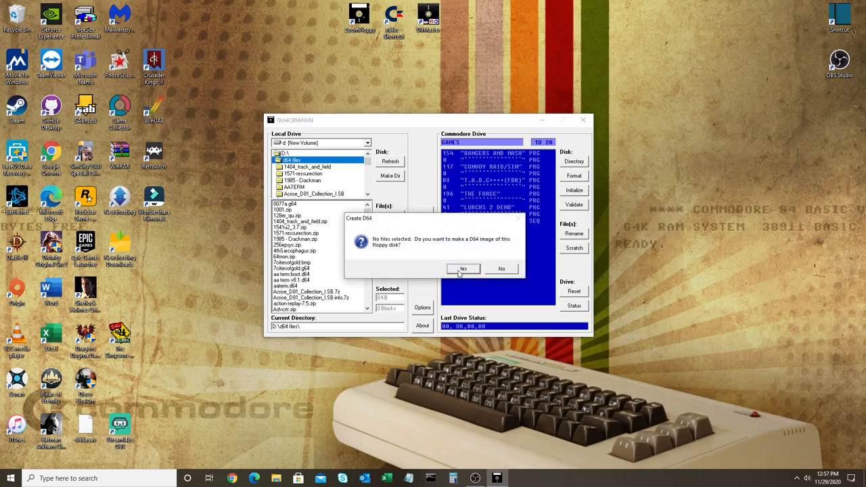
{"action": "left_click", "coordinate": [463, 268]}
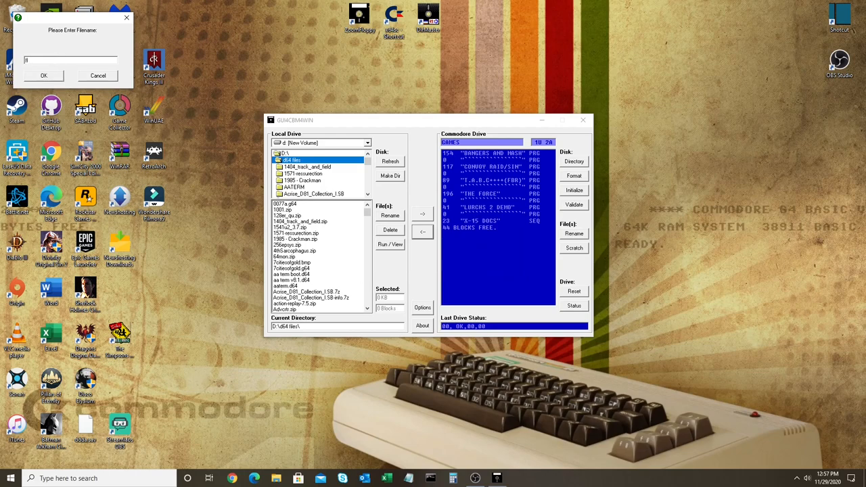
{"action": "type", "text": "floppy 1u.d64"}
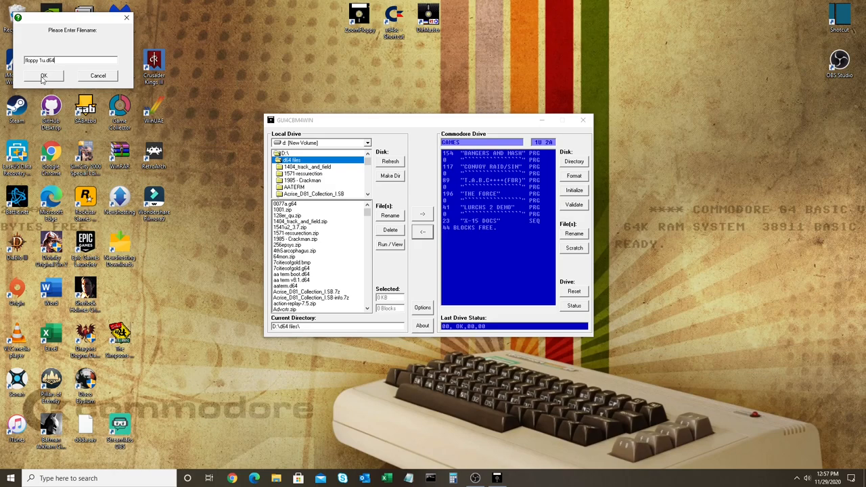
{"action": "left_click", "coordinate": [43, 76]}
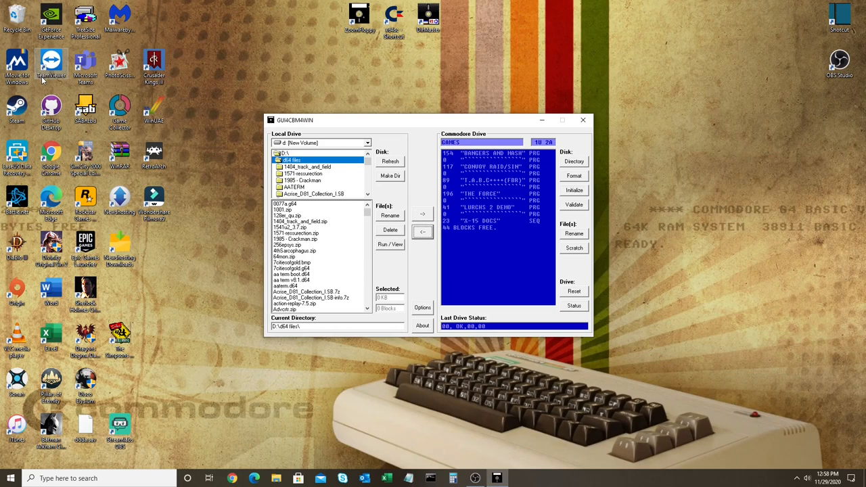
{"action": "mouse_move", "coordinate": [407, 193]}
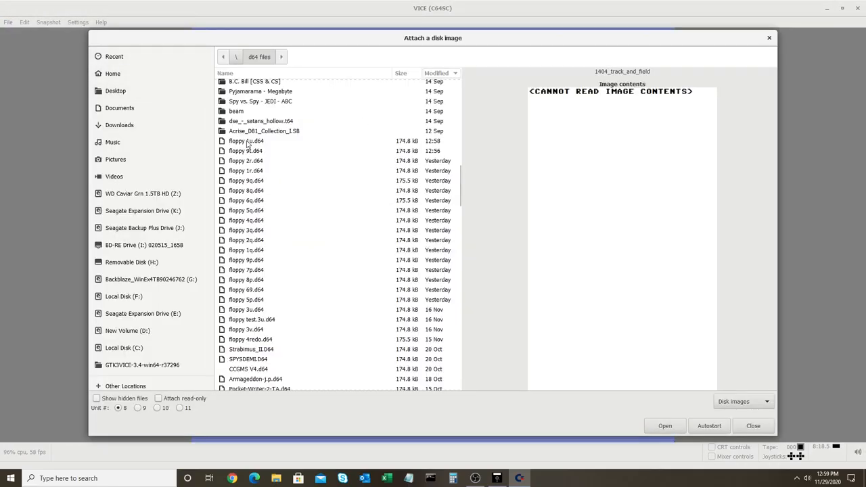
Attach the floppy 1u.d64 disk image to the emulator
{"action": "left_click", "coordinate": [246, 141]}
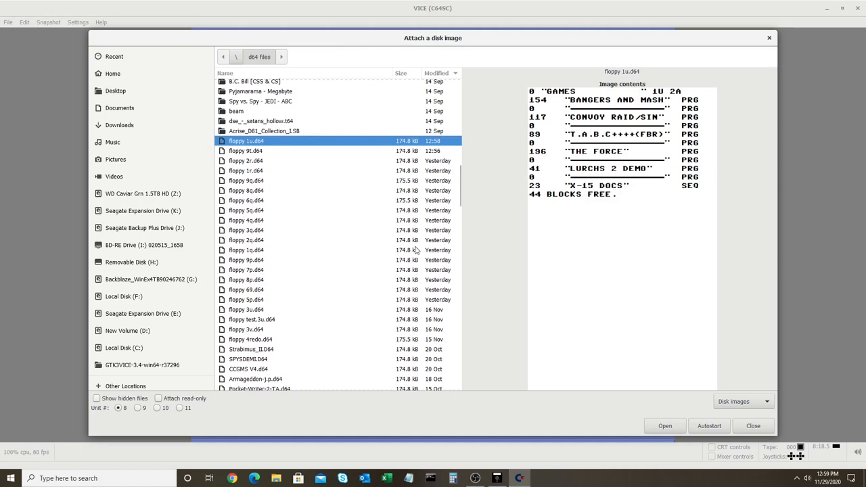
{"action": "mouse_move", "coordinate": [580, 103]}
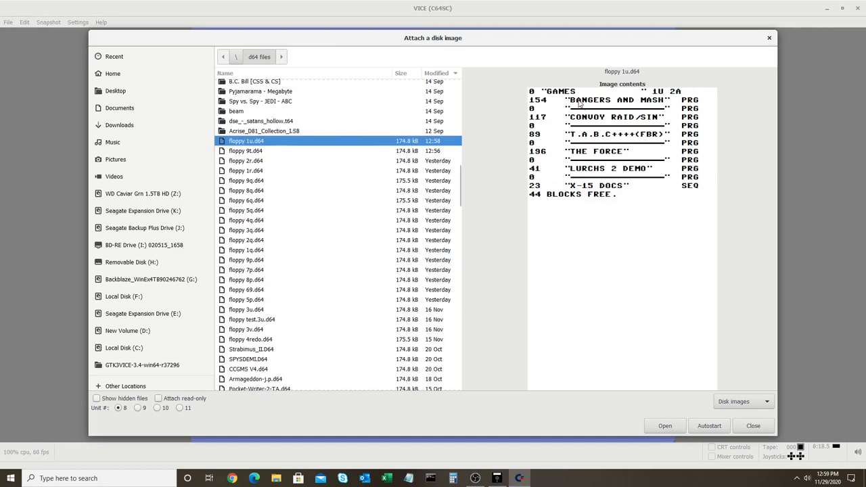
{"action": "mouse_move", "coordinate": [277, 160]}
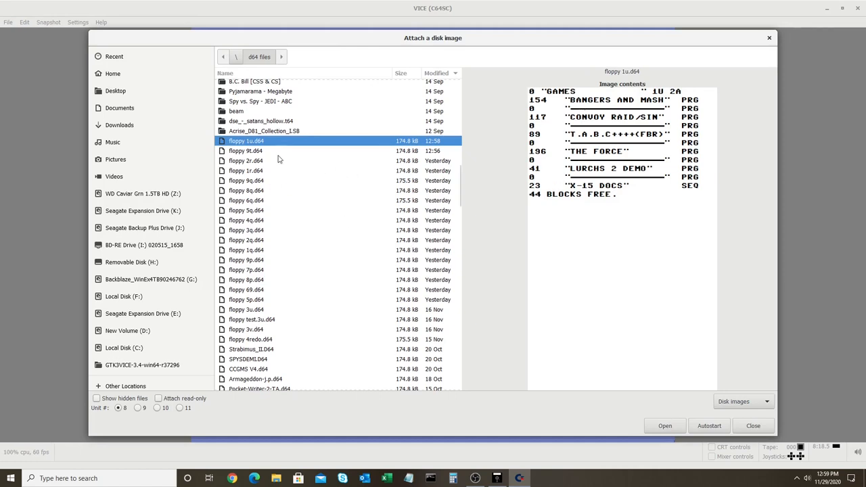
{"action": "left_click", "coordinate": [666, 425]}
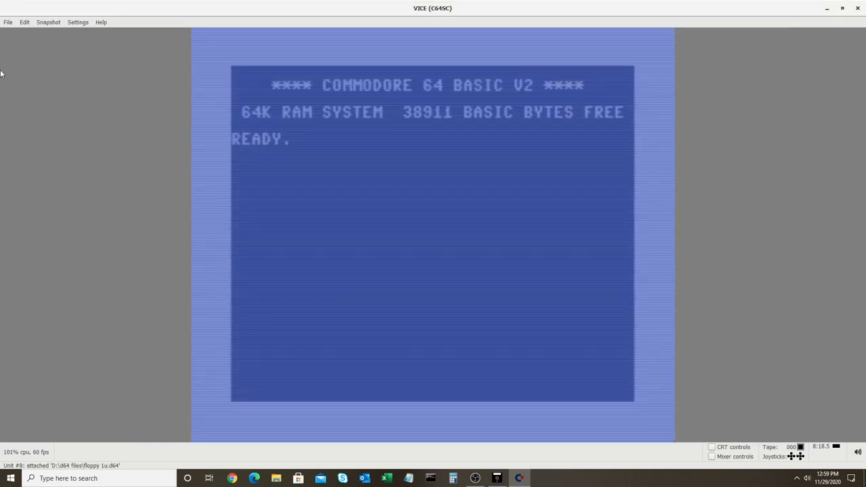
{"action": "left_click", "coordinate": [8, 22]}
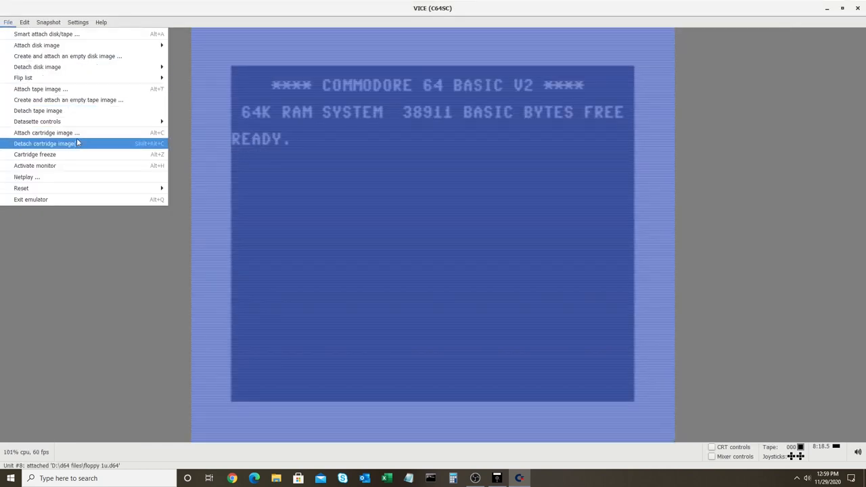
Attach the WarpSpeed cartridge image so it boots to its READY screen
{"action": "left_click", "coordinate": [46, 132]}
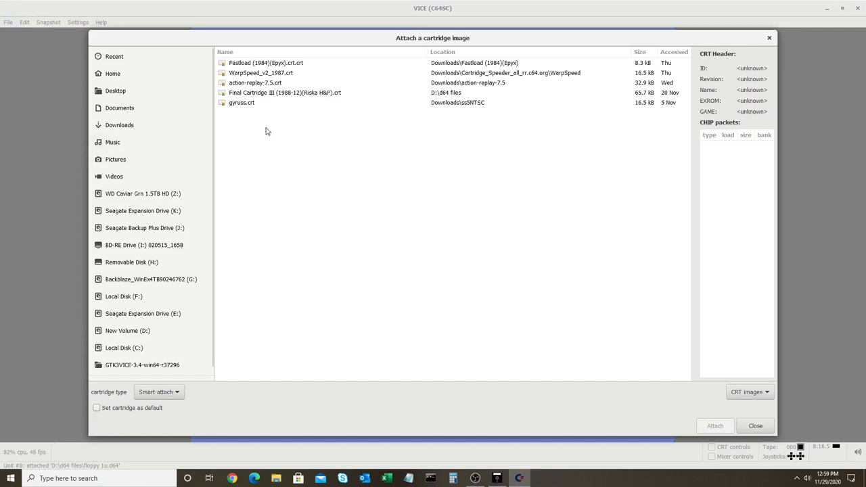
{"action": "left_click", "coordinate": [261, 73]}
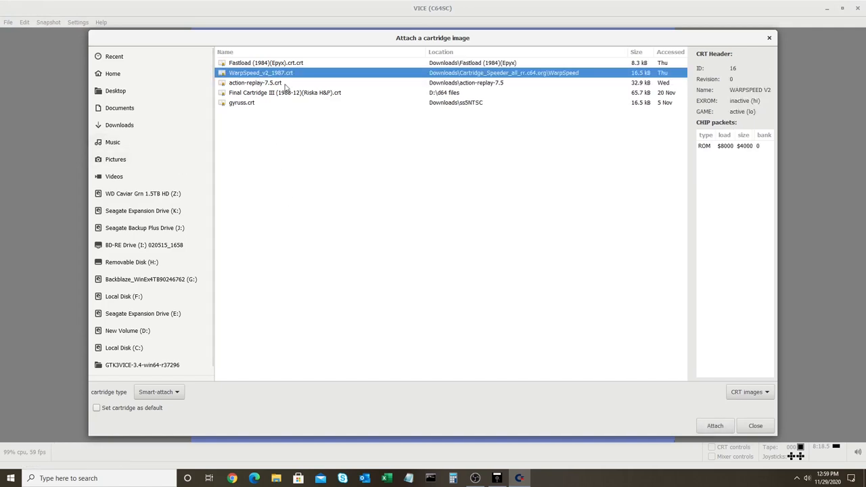
{"action": "left_click", "coordinate": [715, 425]}
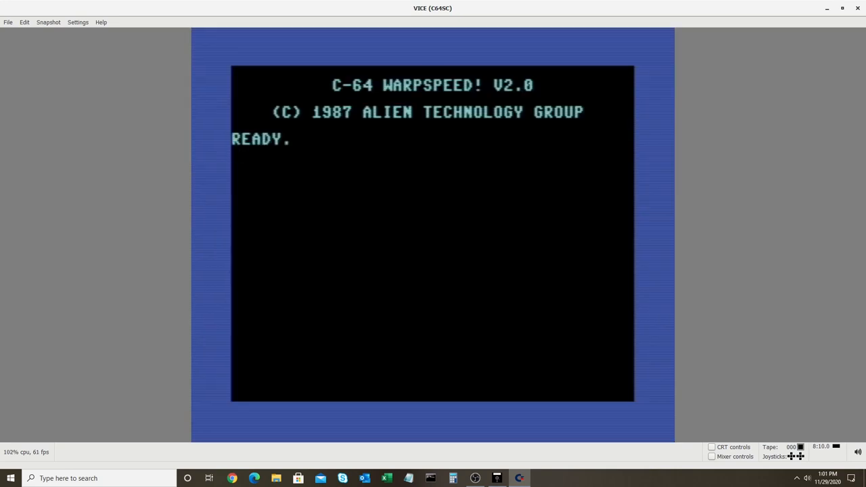
Warp-load the first file with /* and RUN it
{"action": "type", "text": "/*"}
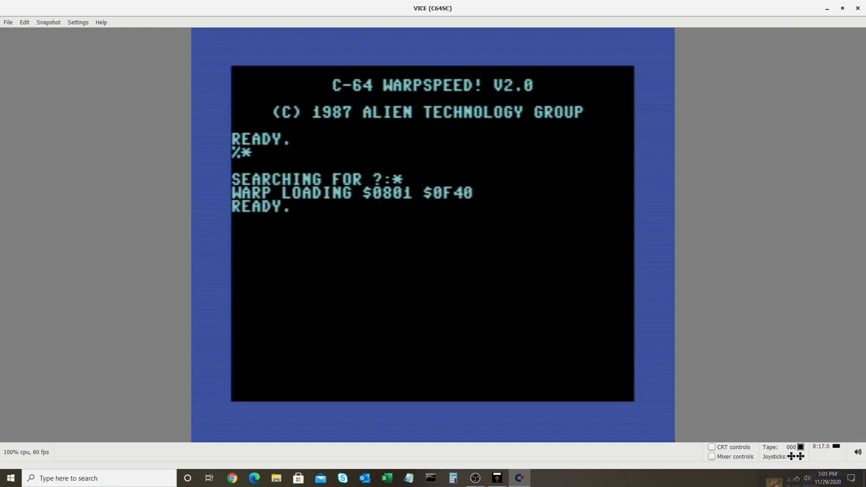
{"action": "type", "text": "RUN"}
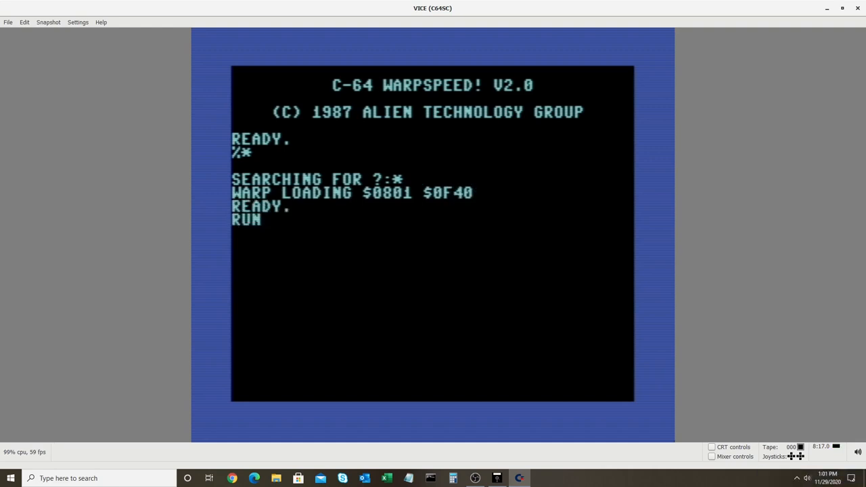
{"action": "key", "text": "Return"}
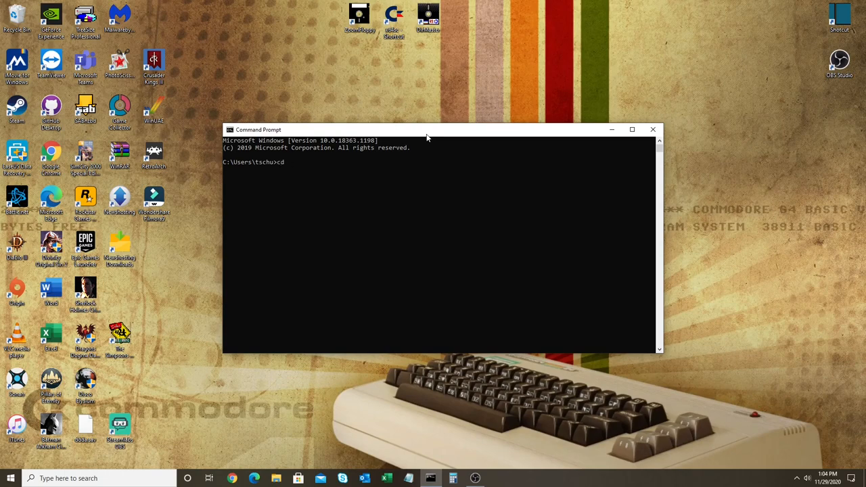
Change directory into the nibtools folder under Downloads and list its contents with dir
{"action": "left_click", "coordinate": [276, 480]}
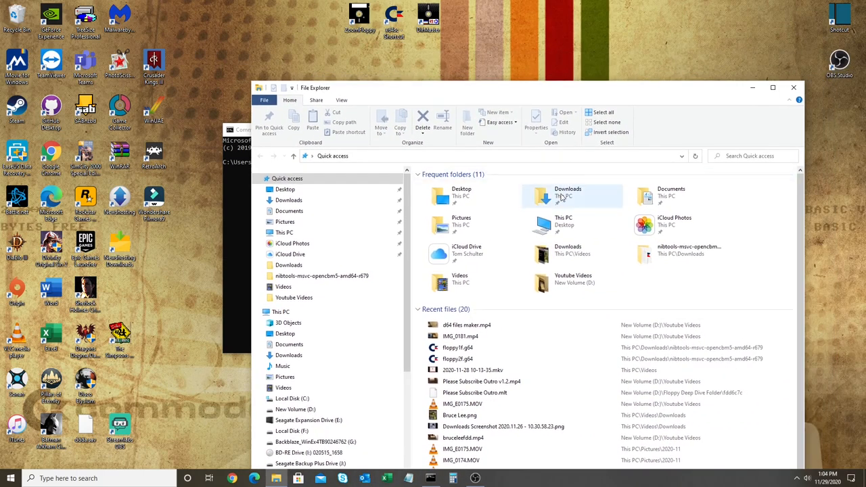
{"action": "double_click", "coordinate": [567, 196]}
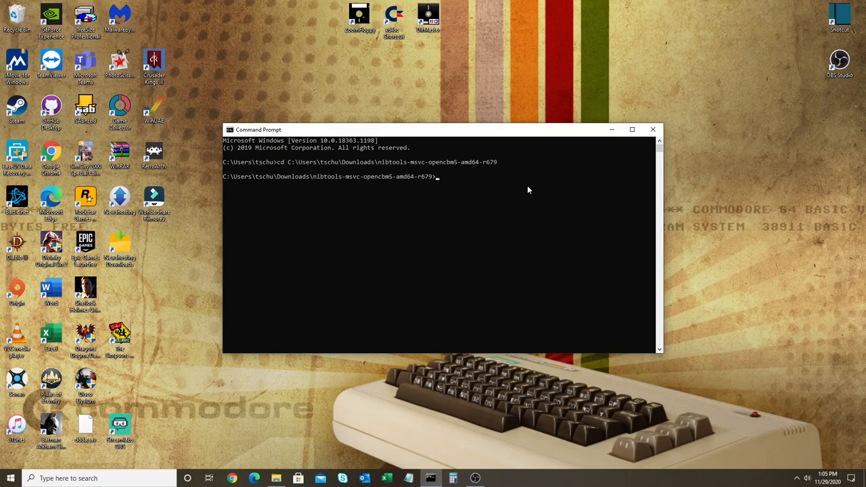
{"action": "type", "text": "dir"}
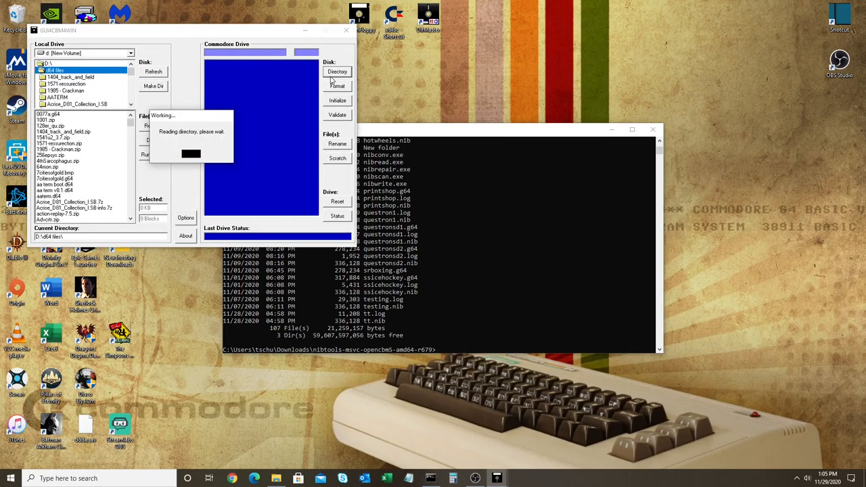
Read the floppy directory, then run nibread -e25 floppy2v.nib to capture the disk
{"action": "left_click", "coordinate": [338, 72]}
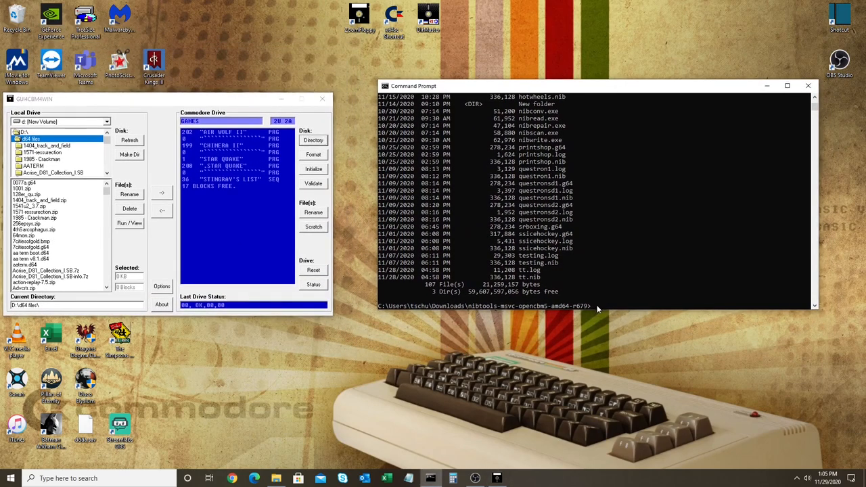
{"action": "mouse_move", "coordinate": [608, 304]}
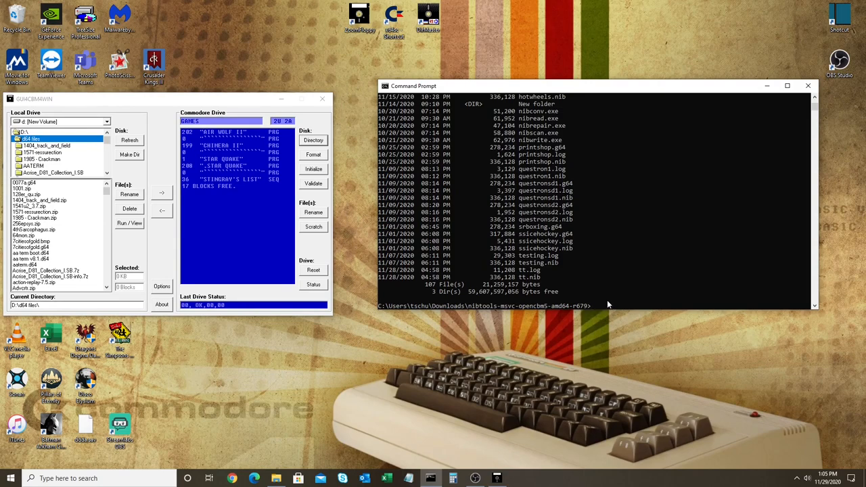
{"action": "mouse_move", "coordinate": [609, 307]}
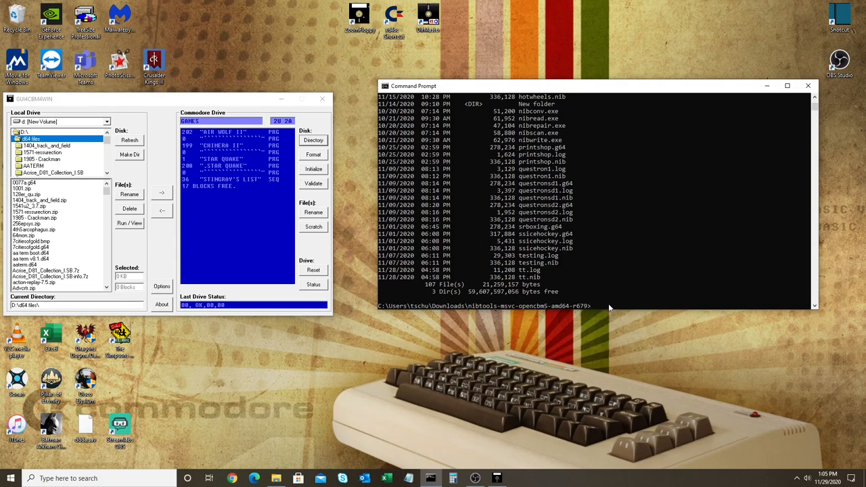
{"action": "type", "text": "nibrep"}
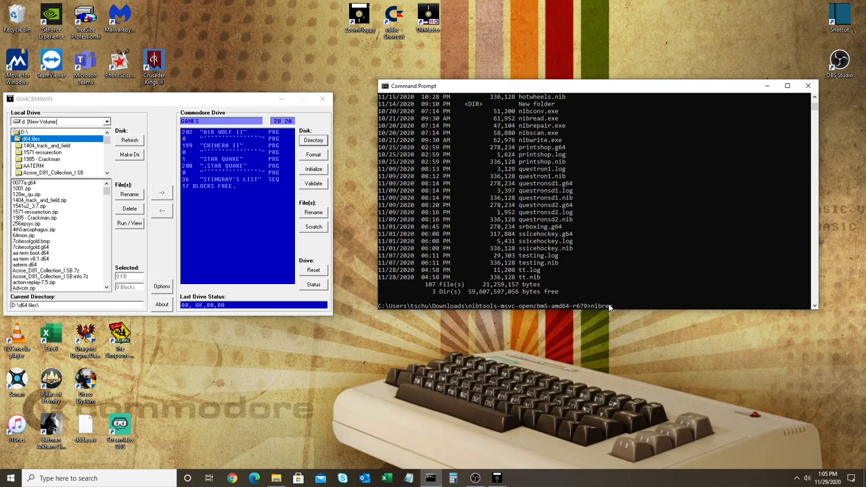
{"action": "type", "text": "-"}
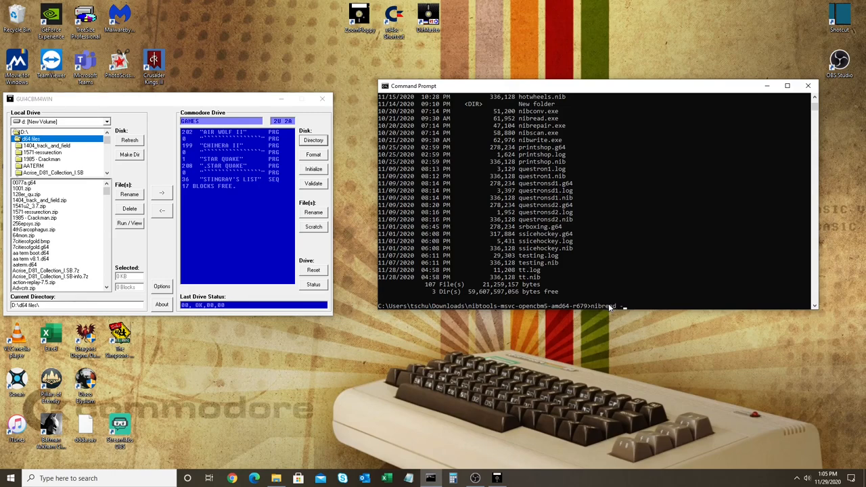
{"action": "type", "text": "e2"}
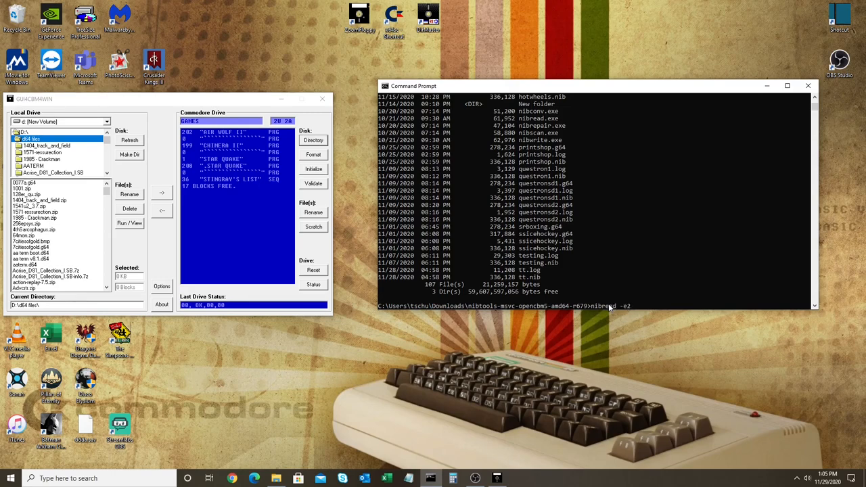
{"action": "type", "text": "5"}
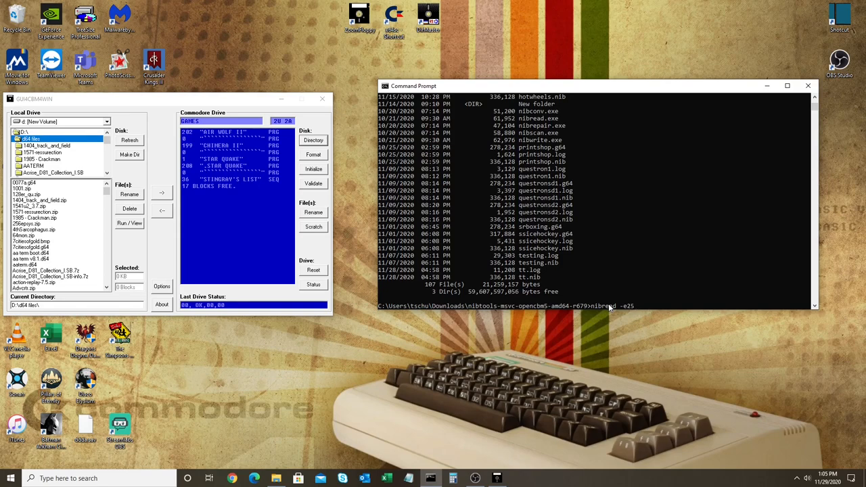
{"action": "type", "text": "floppy"}
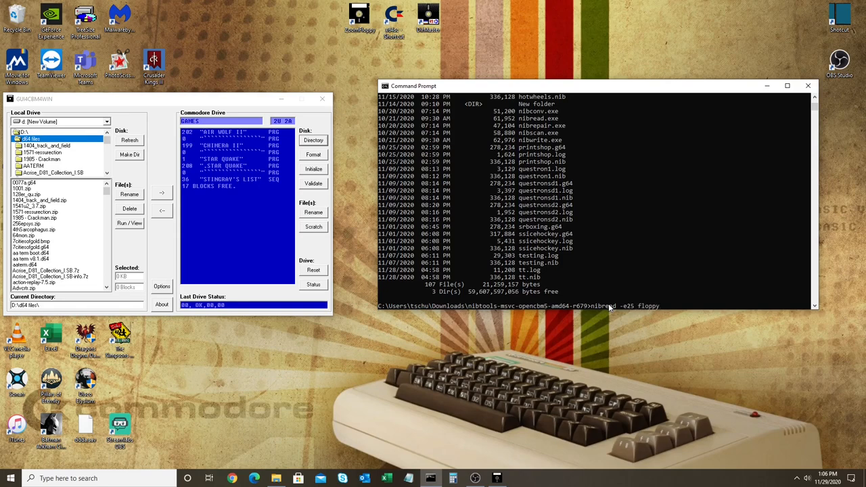
{"action": "type", "text": "2v.nib"}
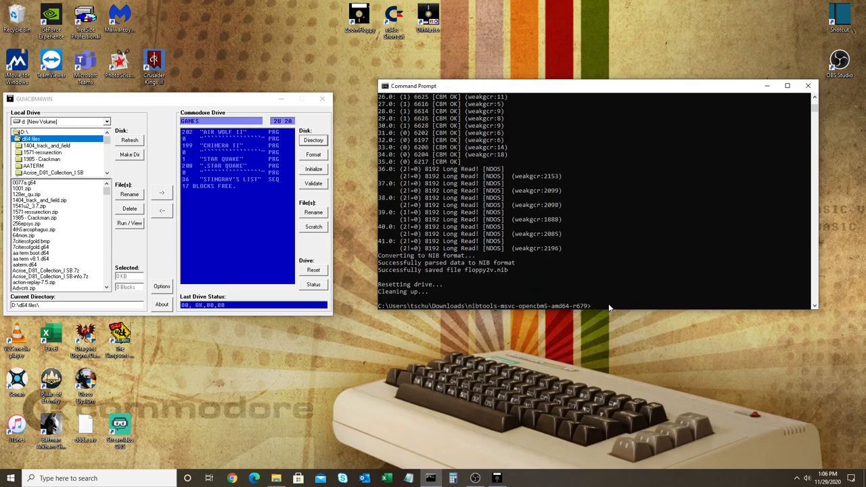
{"action": "type", "text": "nib"}
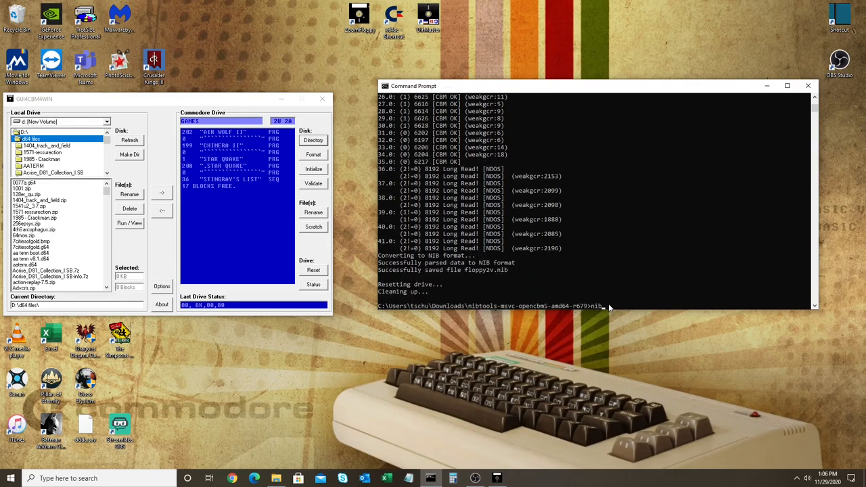
Run nibconv floppy2v.nib floppy2v.g64 to produce the G64 image
{"action": "type", "text": "conv f"}
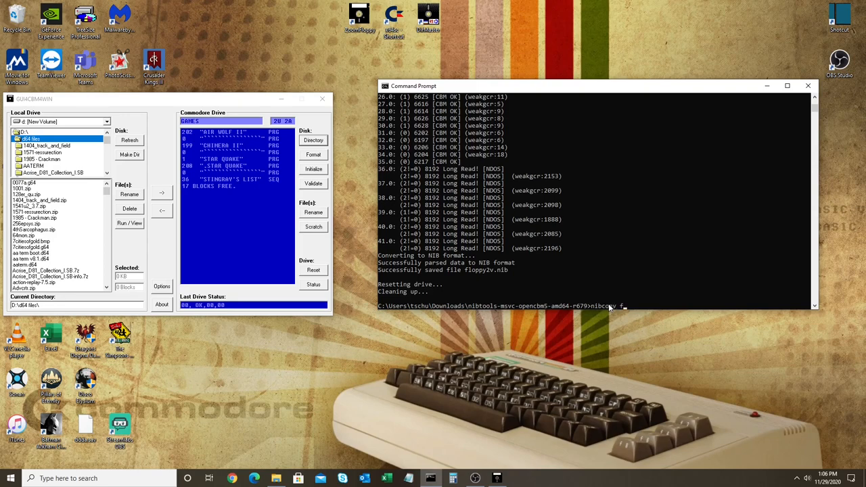
{"action": "type", "text": "loppy2v.nib floppy2v."}
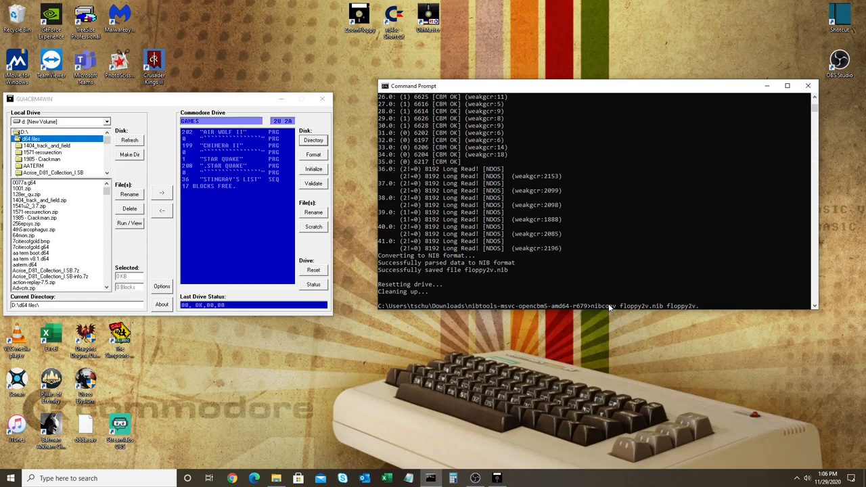
{"action": "type", "text": "g64"}
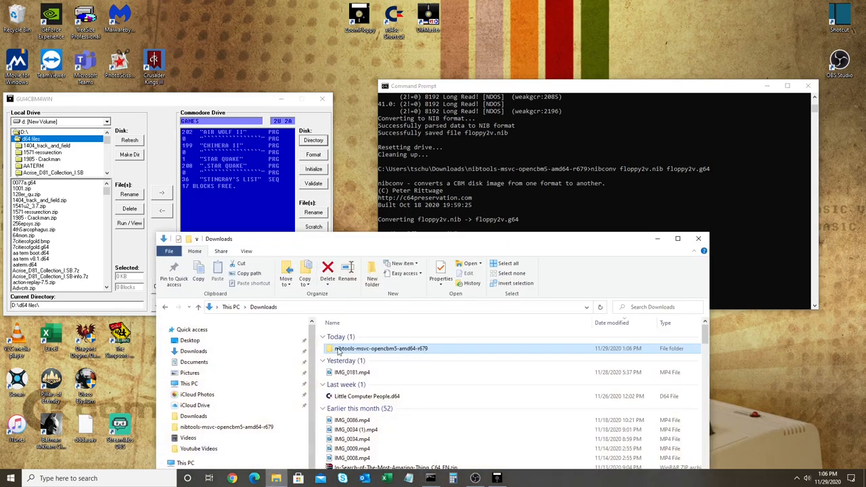
Select the new floppy2v.g64 in the nibtools folder of Downloads
{"action": "left_click", "coordinate": [677, 238]}
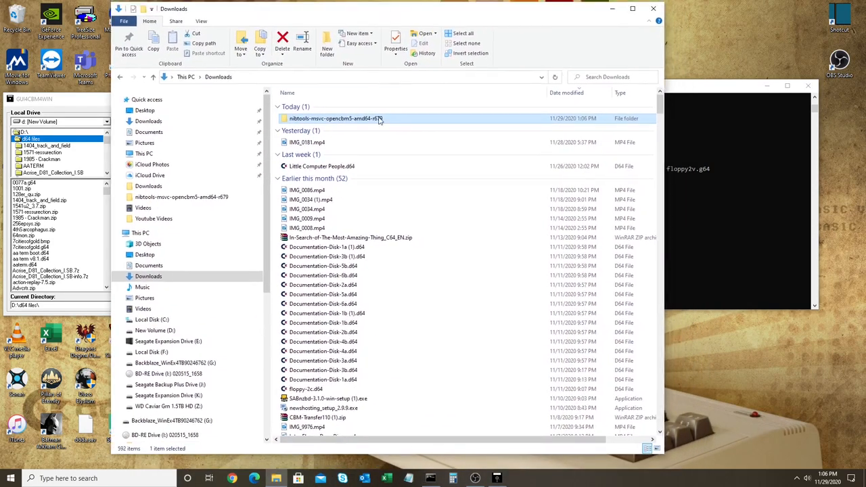
{"action": "double_click", "coordinate": [333, 119]}
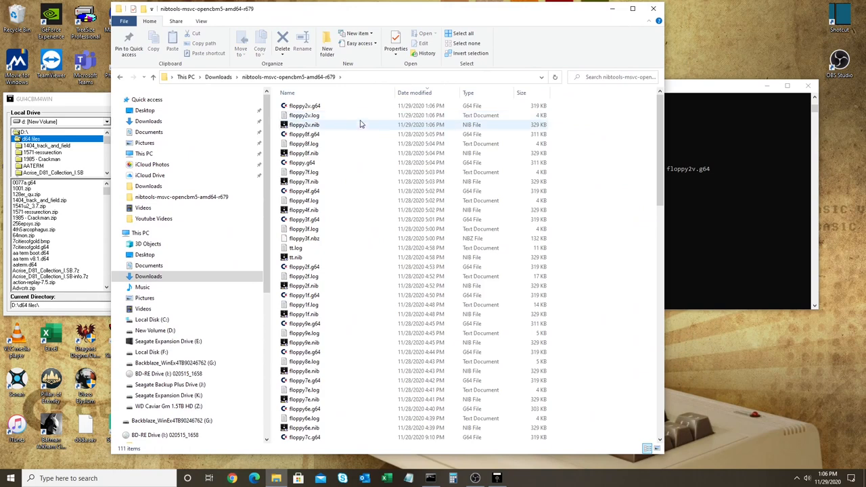
{"action": "left_click", "coordinate": [304, 106]}
{"action": "type", "text": "LOAD"}
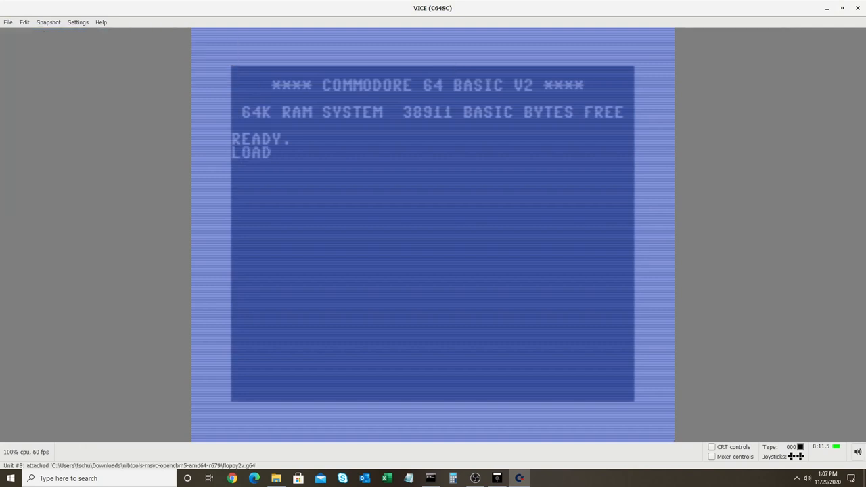
Run LOAD"$",8 and LIST to show the GAMES disk directory with 17 blocks free
{"action": "type", "text": "\"$"}
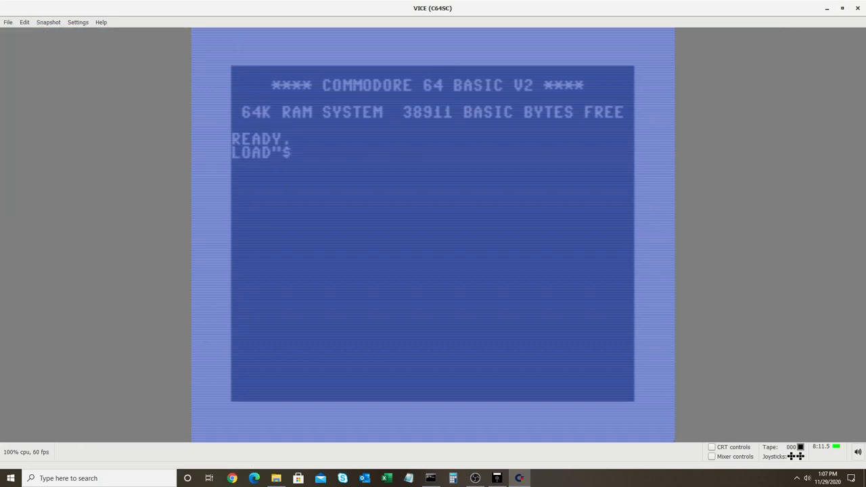
{"action": "type", "text": "\",8"}
{"action": "type", "text": "LIST"}
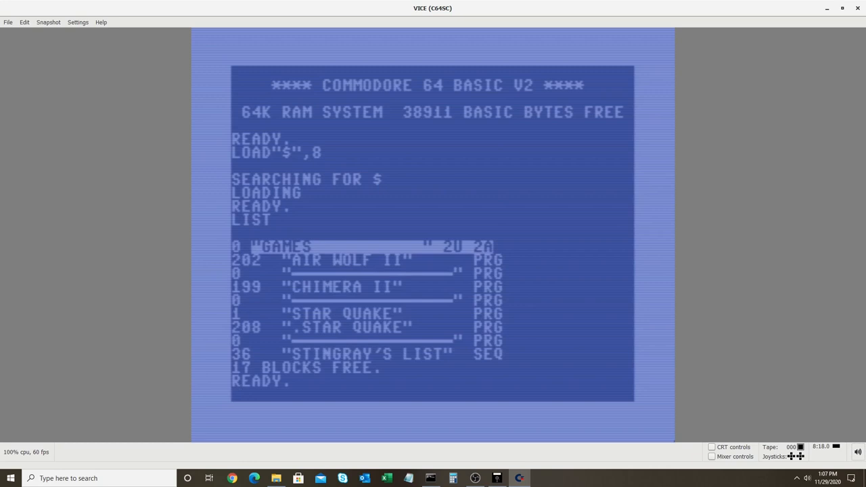
{"action": "left_click", "coordinate": [8, 22]}
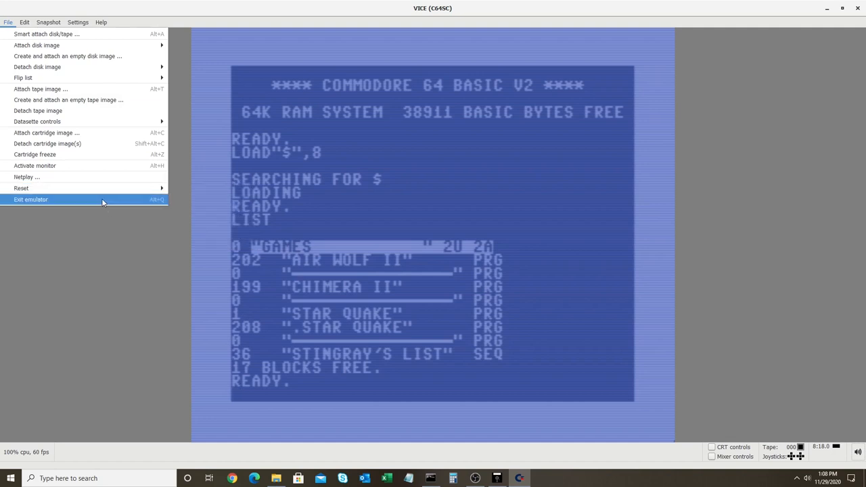
{"action": "mouse_move", "coordinate": [81, 132]}
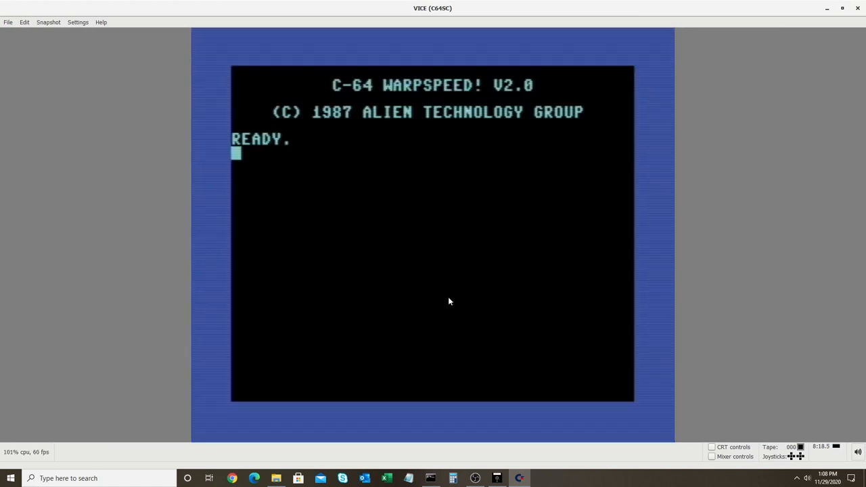
After a Warpspeed reset, list the disk with $ and load-run the first program (Airwolf II) via % and *
{"action": "type", "text": "$"}
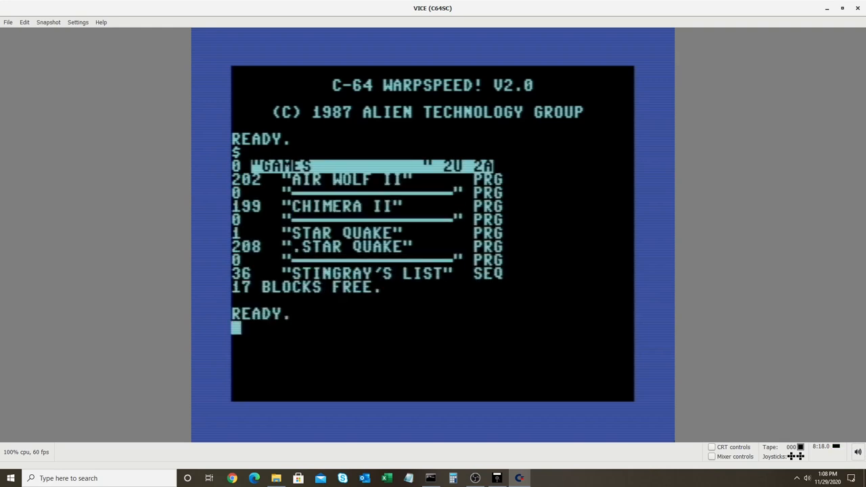
{"action": "type", "text": "%"}
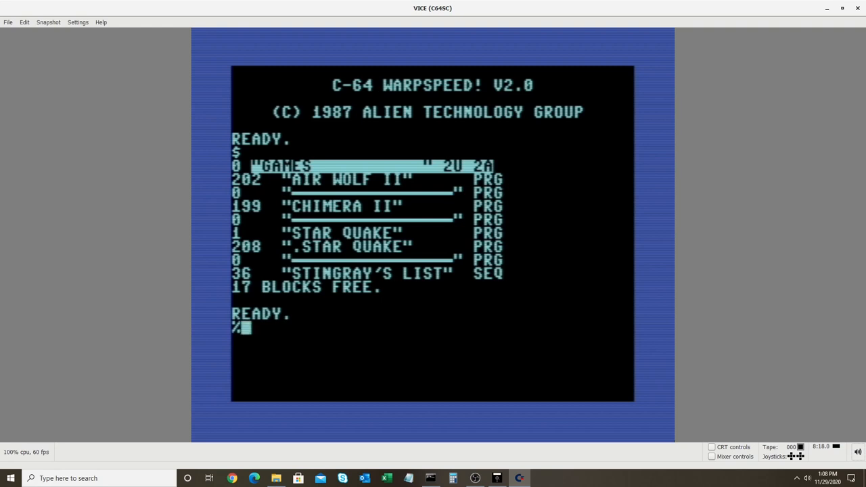
{"action": "type", "text": "*"}
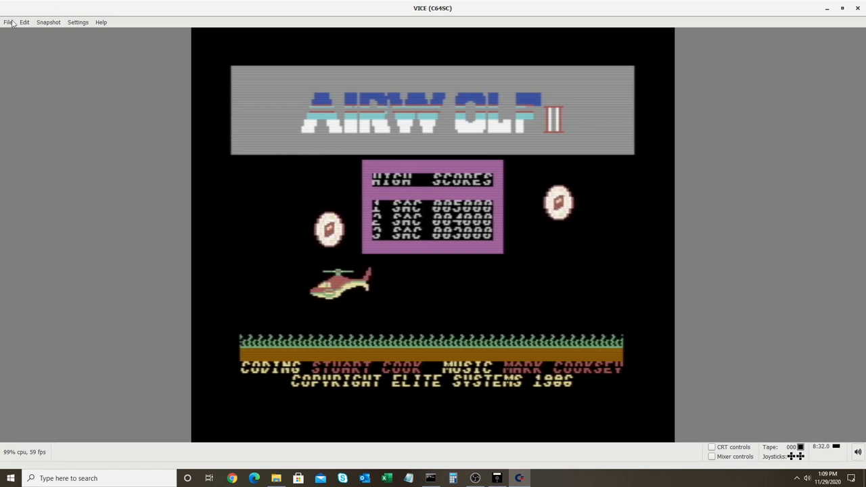
{"action": "left_click", "coordinate": [8, 21]}
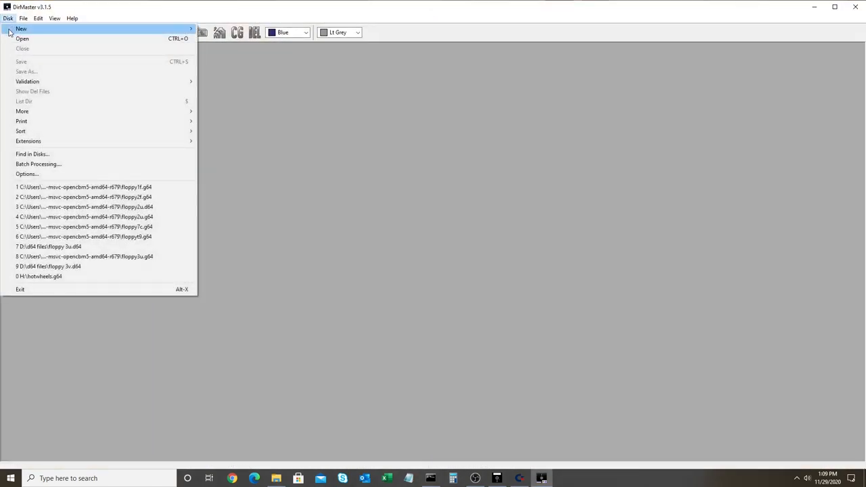
Load floppy2v.g64 via Disk > Open and place its BAM map beside the directory listing
{"action": "left_click", "coordinate": [21, 38]}
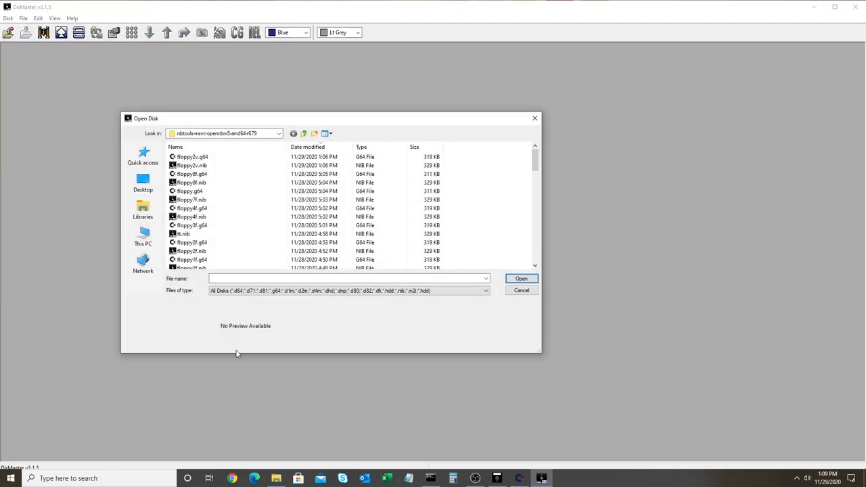
{"action": "left_click", "coordinate": [213, 157]}
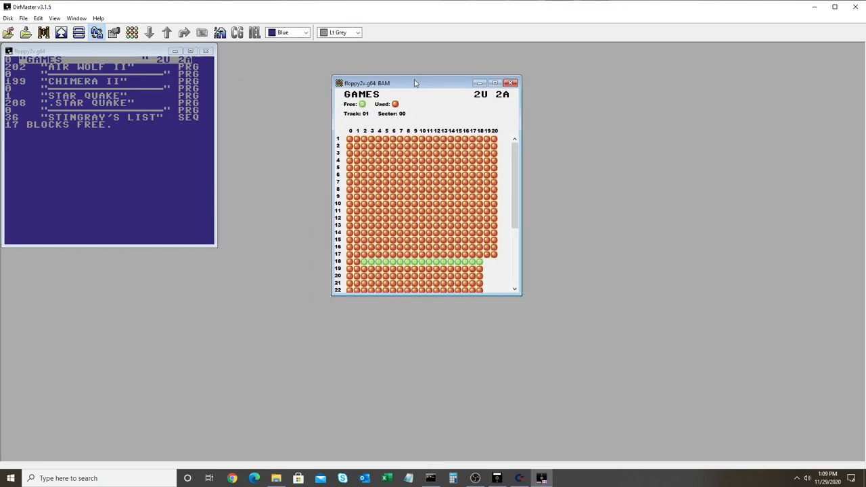
{"action": "left_click_drag", "start_coordinate": [417, 82], "coordinate": [426, 75]}
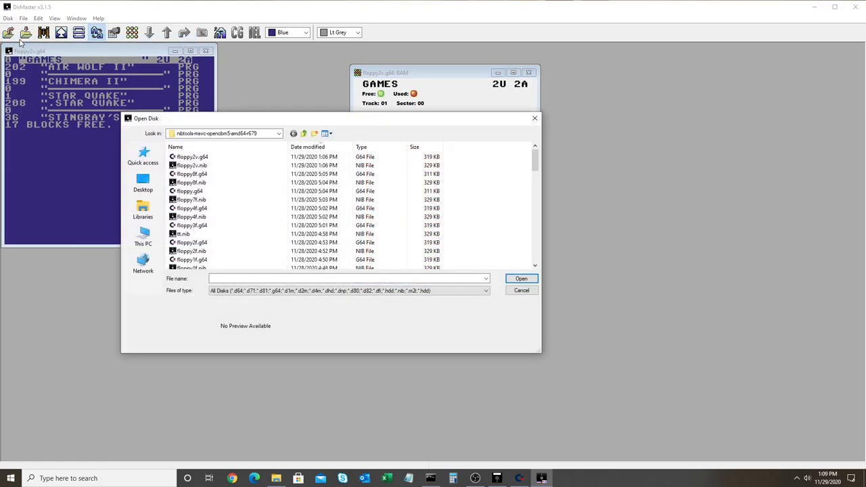
Start another Open Disk and browse to This PC > New Volume (D:) > d64 files
{"action": "left_click", "coordinate": [144, 237]}
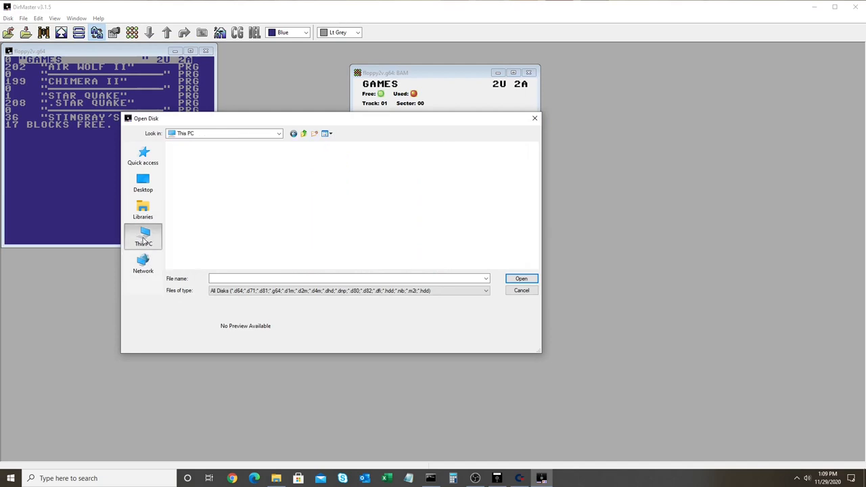
{"action": "left_click", "coordinate": [143, 237]}
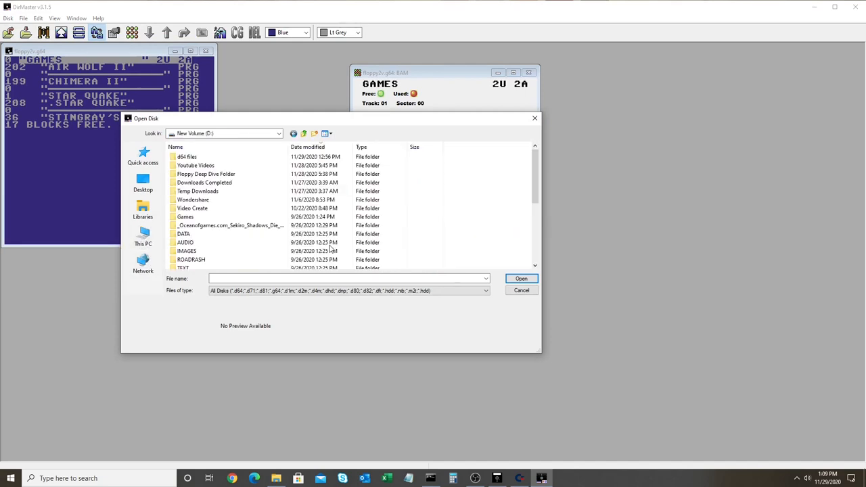
{"action": "double_click", "coordinate": [186, 157]}
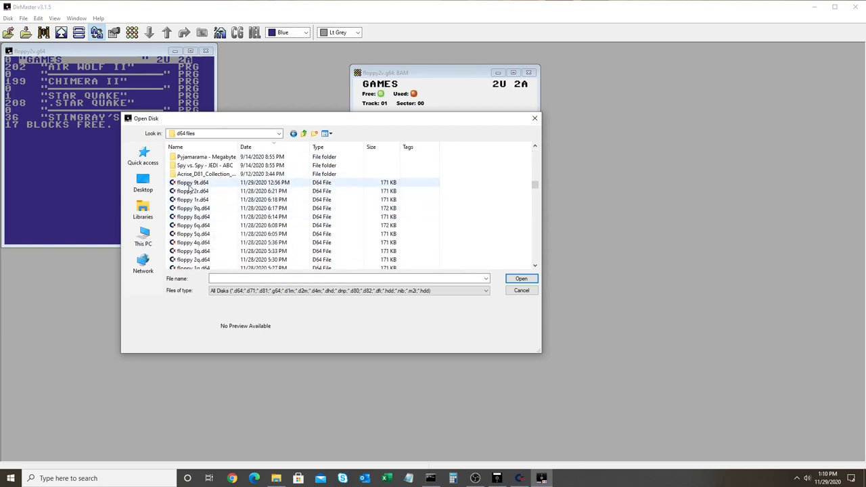
Load floppy 9t.d64 from the d64 files folder, showing its directory and BAM map
{"action": "left_click", "coordinate": [193, 181]}
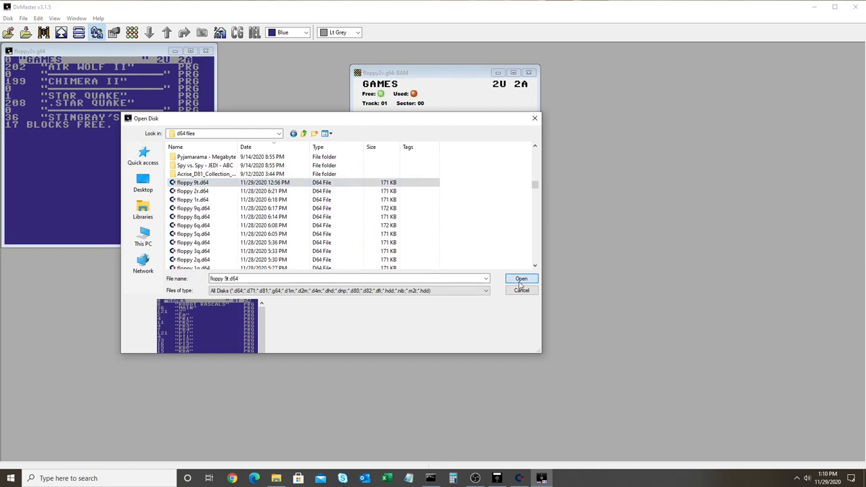
{"action": "left_click", "coordinate": [522, 279]}
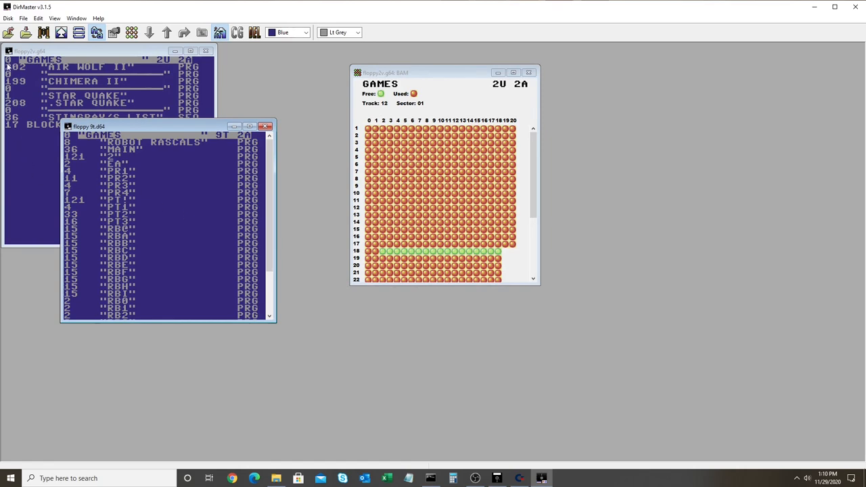
{"action": "mouse_move", "coordinate": [8, 32]}
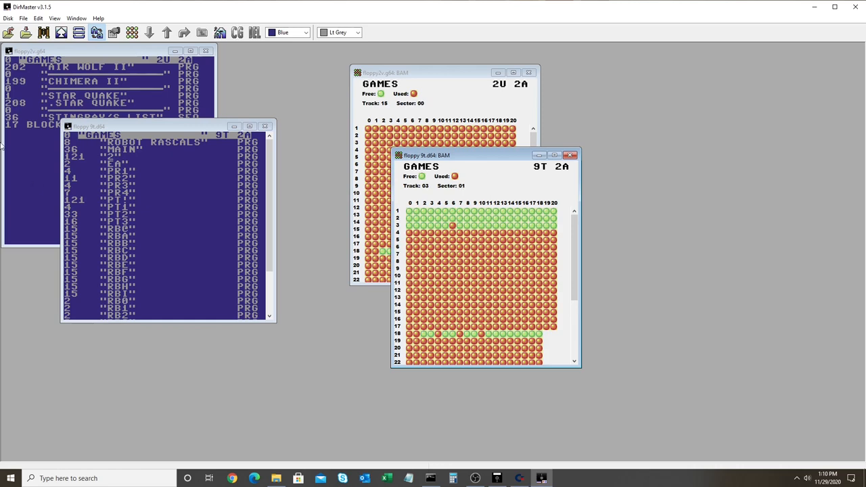
Load the next GAMES D64 image (ID 2R) and move its BAM map left beside the others
{"action": "left_click", "coordinate": [8, 19]}
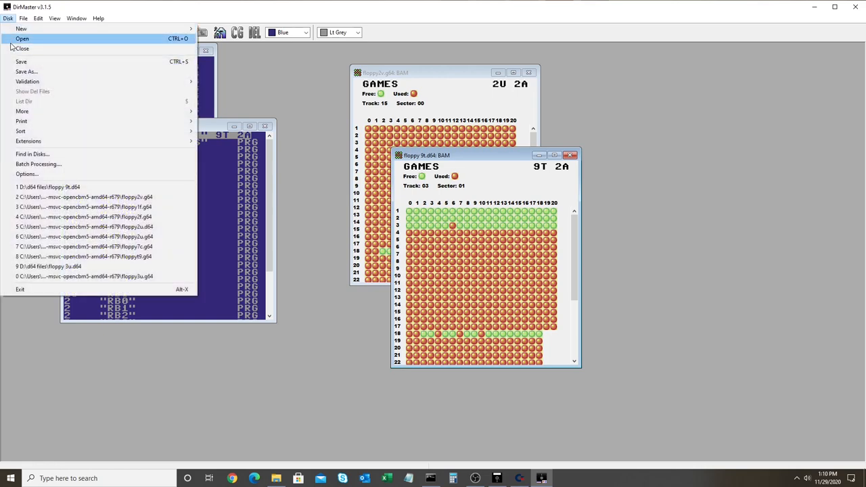
{"action": "left_click", "coordinate": [22, 38]}
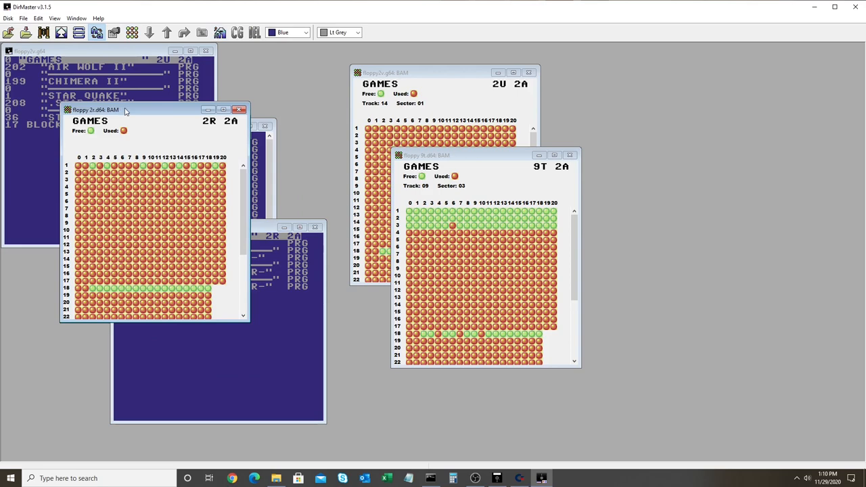
{"action": "left_click_drag", "start_coordinate": [95, 110], "coordinate": [454, 106]}
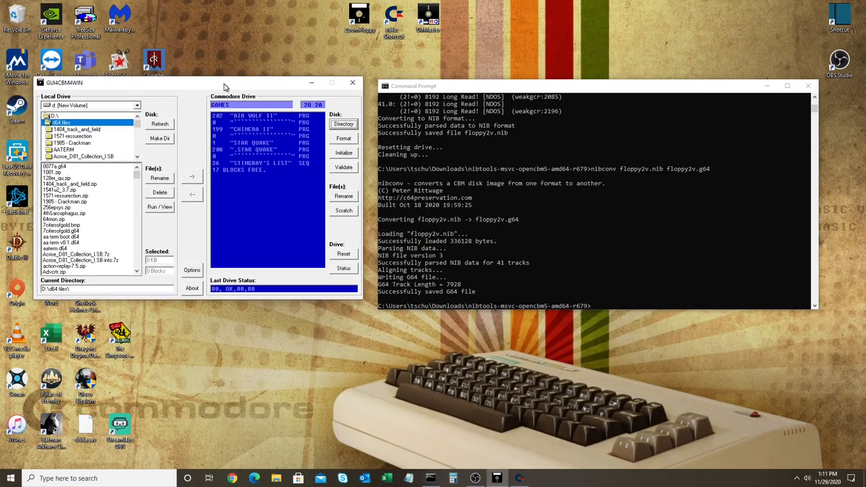
{"action": "mouse_move", "coordinate": [612, 274]}
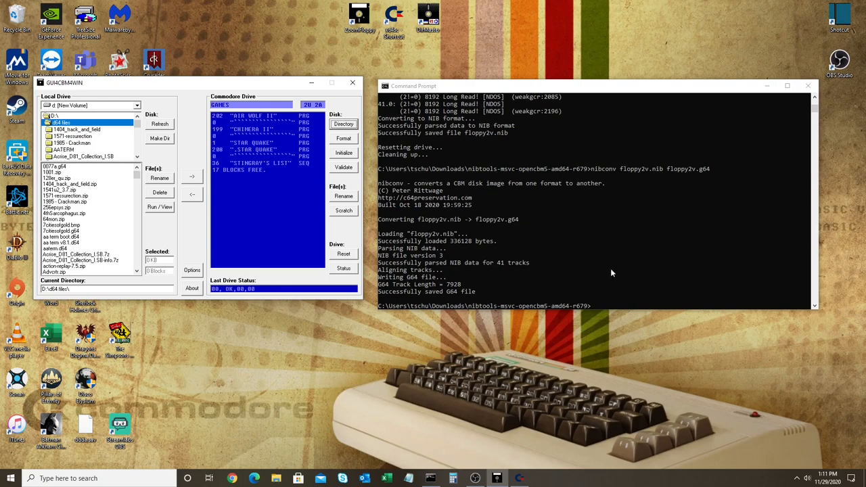
{"action": "mouse_move", "coordinate": [342, 384]}
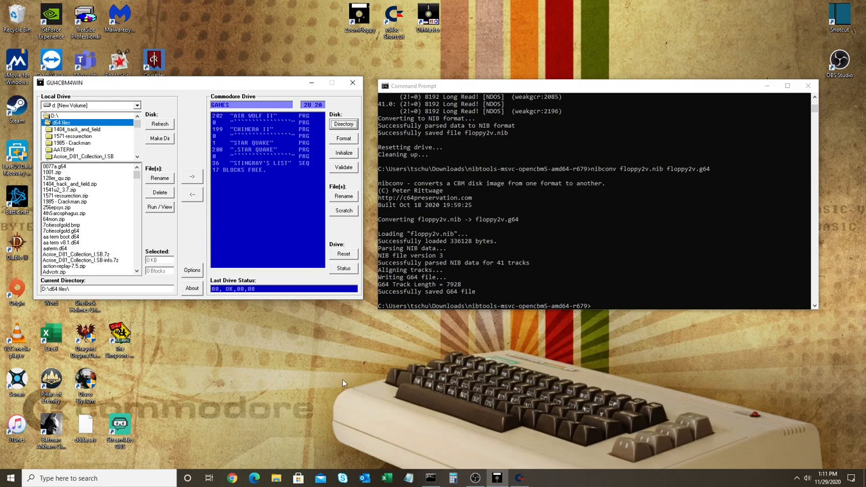